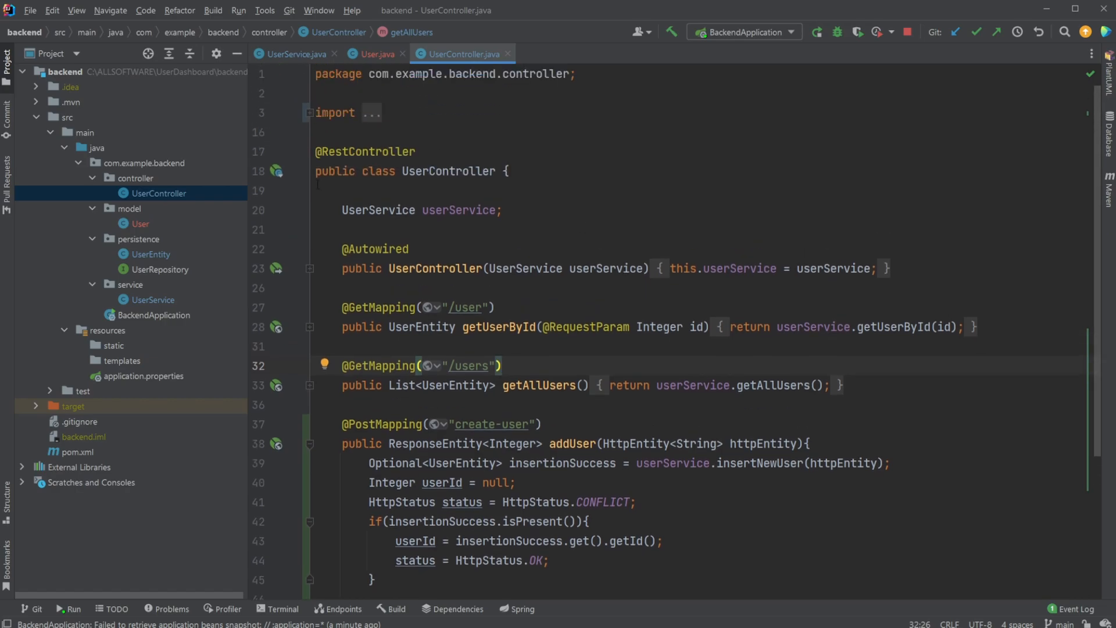
mouse_move(235, 339)
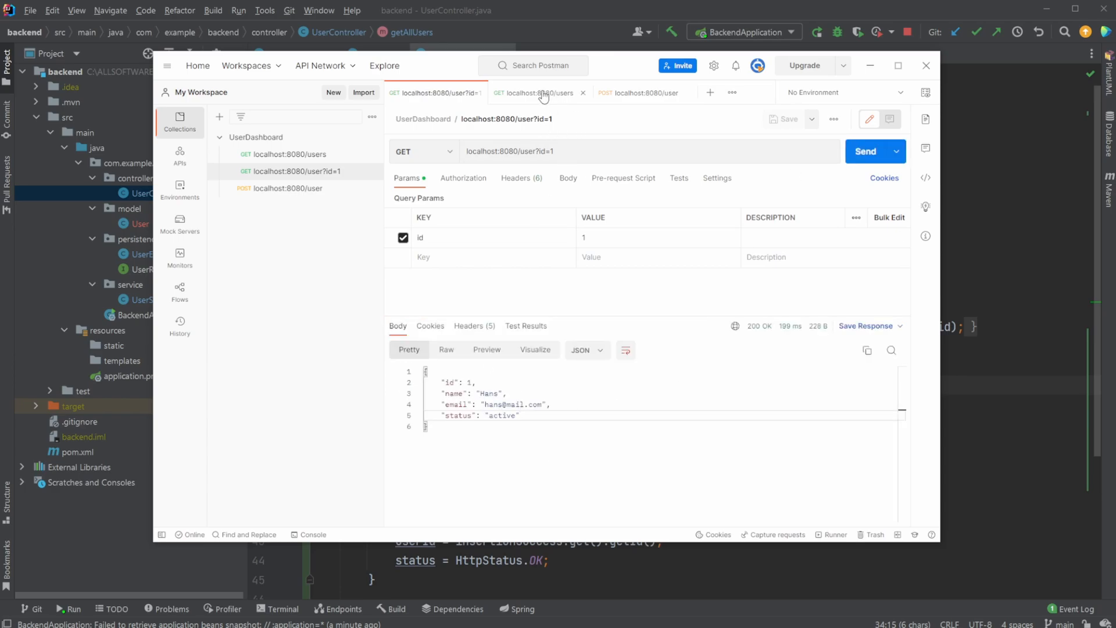
Show the GET localhost:8080/users request whose saved response lists only Hans
left_click(540, 93)
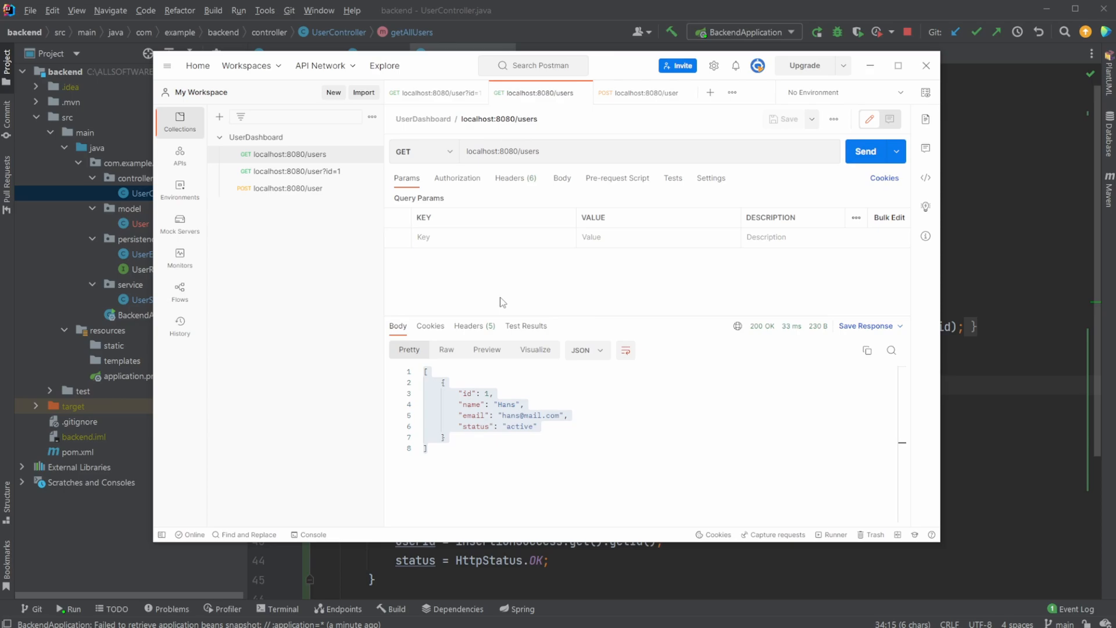
mouse_move(223, 214)
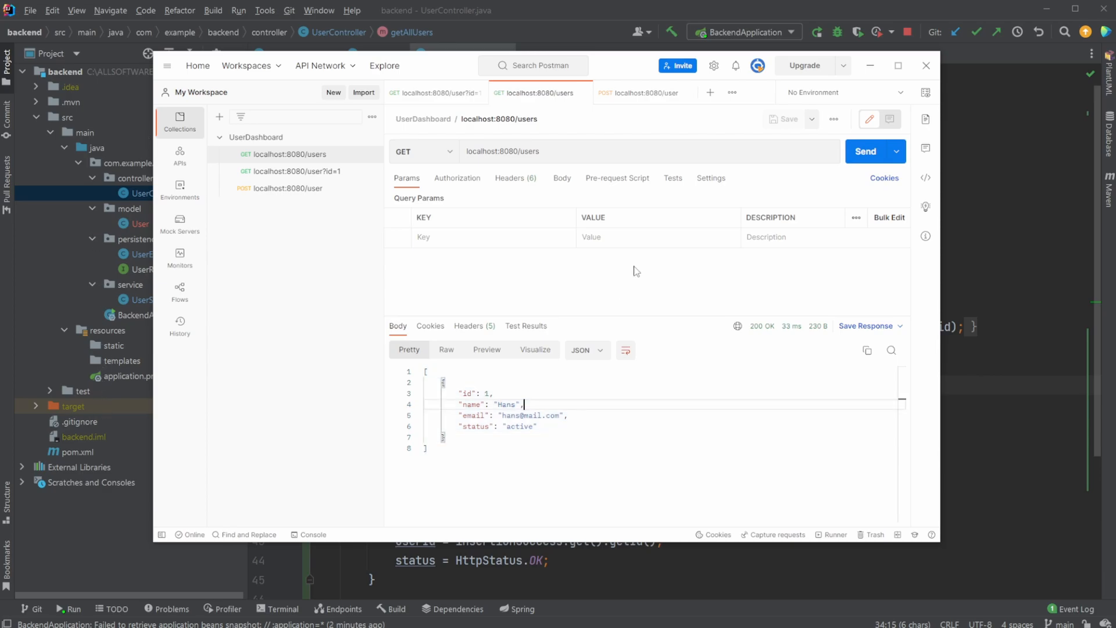
mouse_move(640, 97)
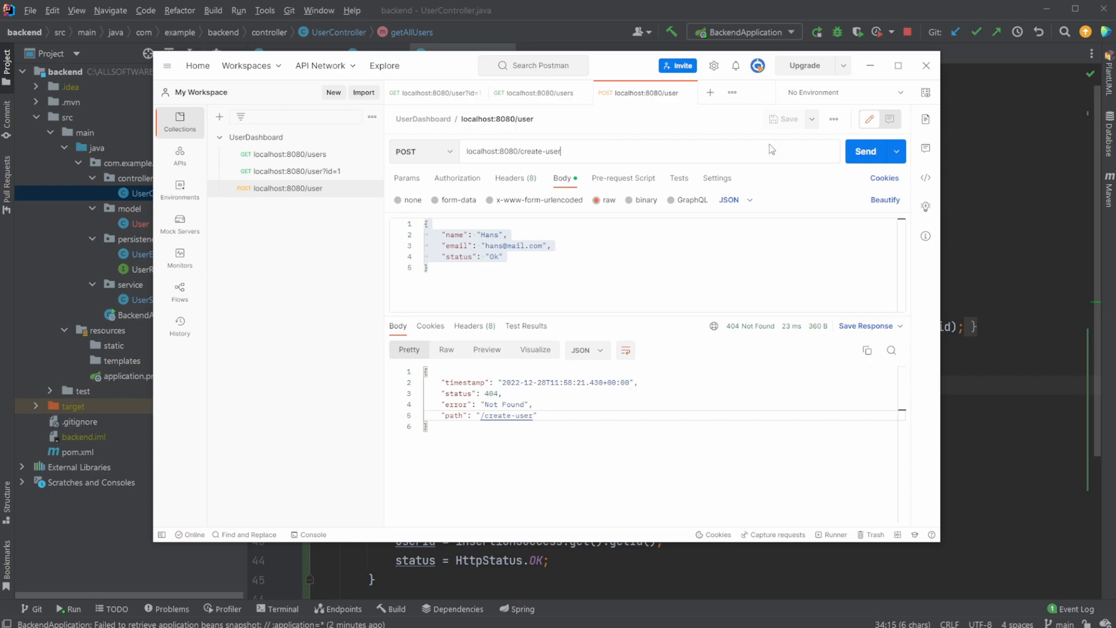
mouse_move(578, 204)
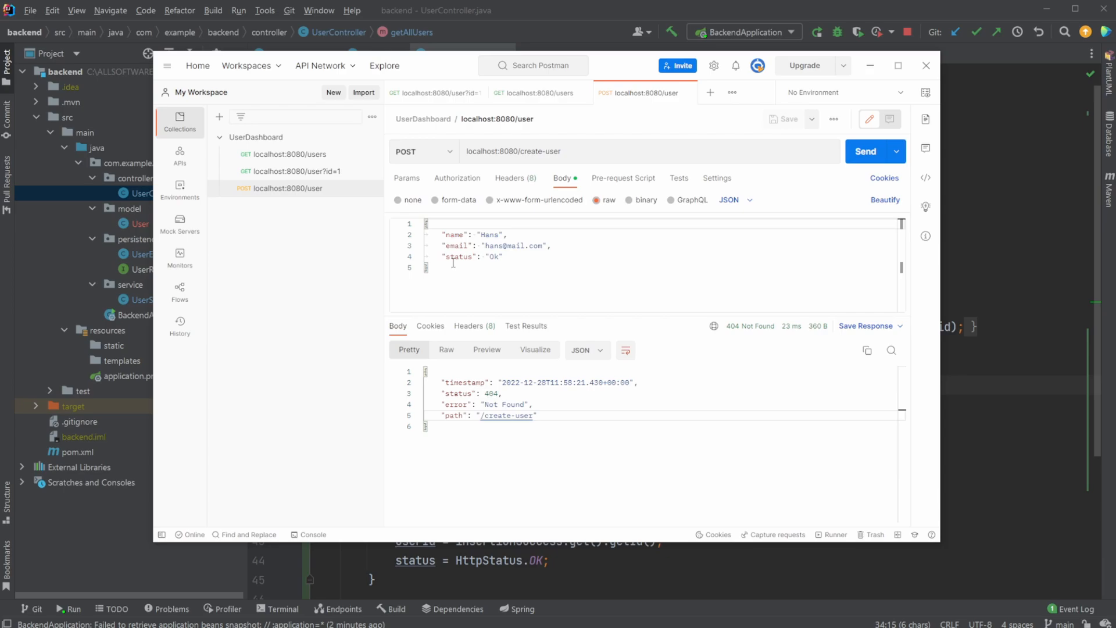
mouse_move(526, 210)
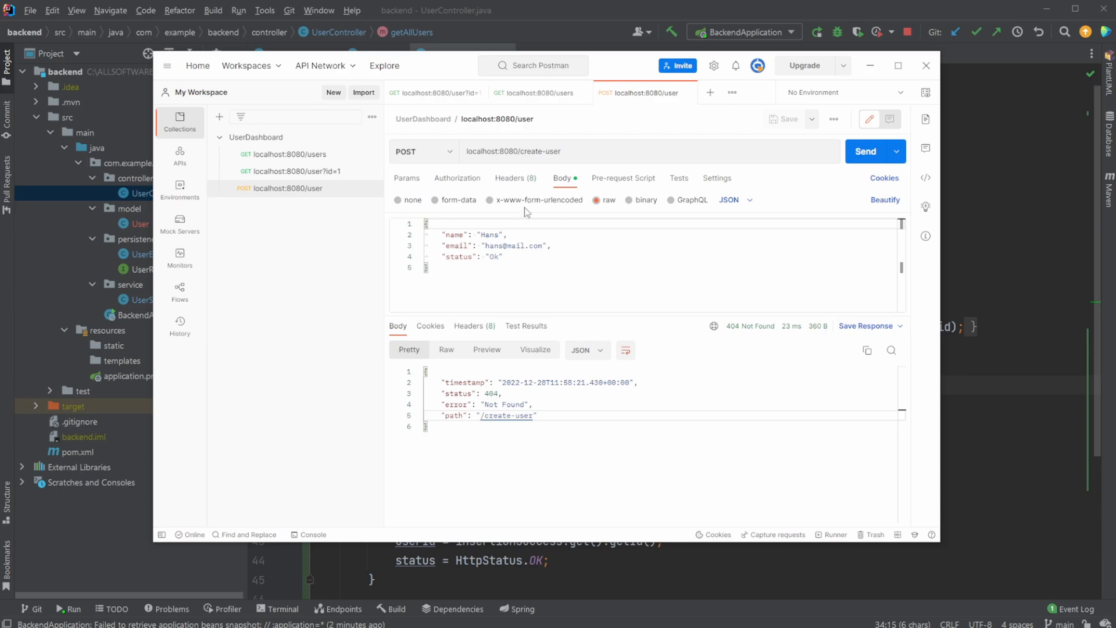
Check the JSON body for Hans and resend the create-user POST to get 200 OK
left_click_drag(435, 234, 499, 262)
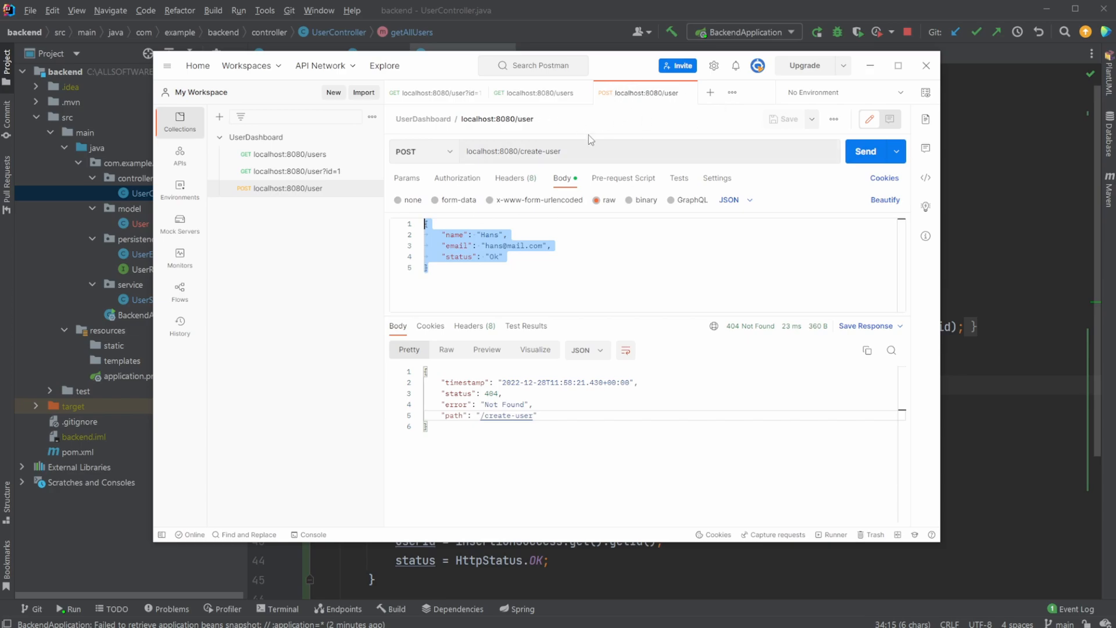
mouse_move(448, 295)
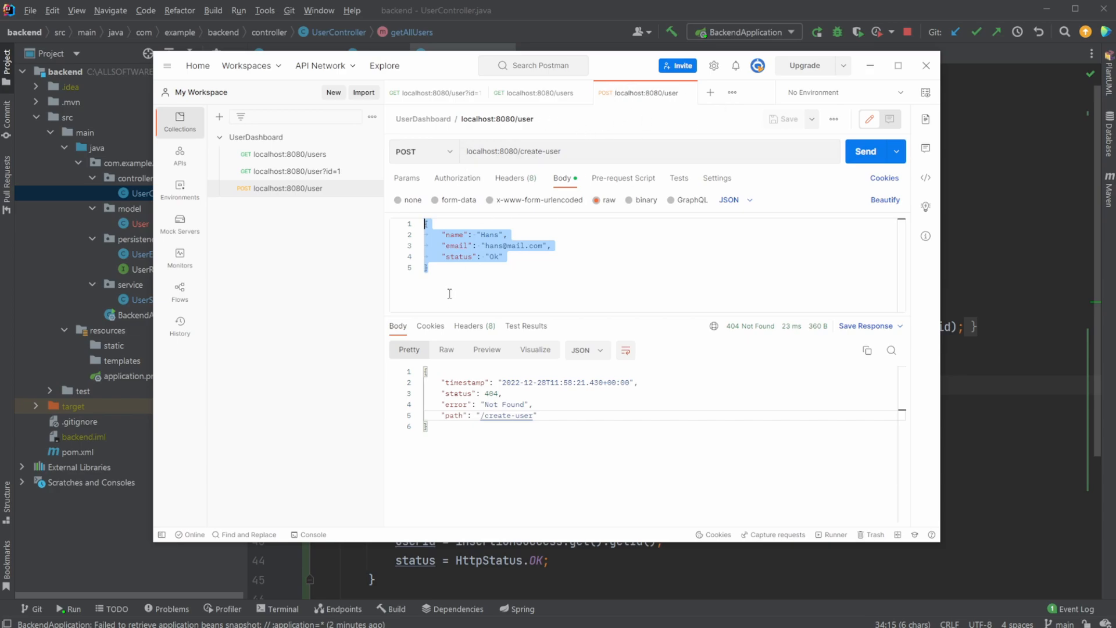
left_click(460, 235)
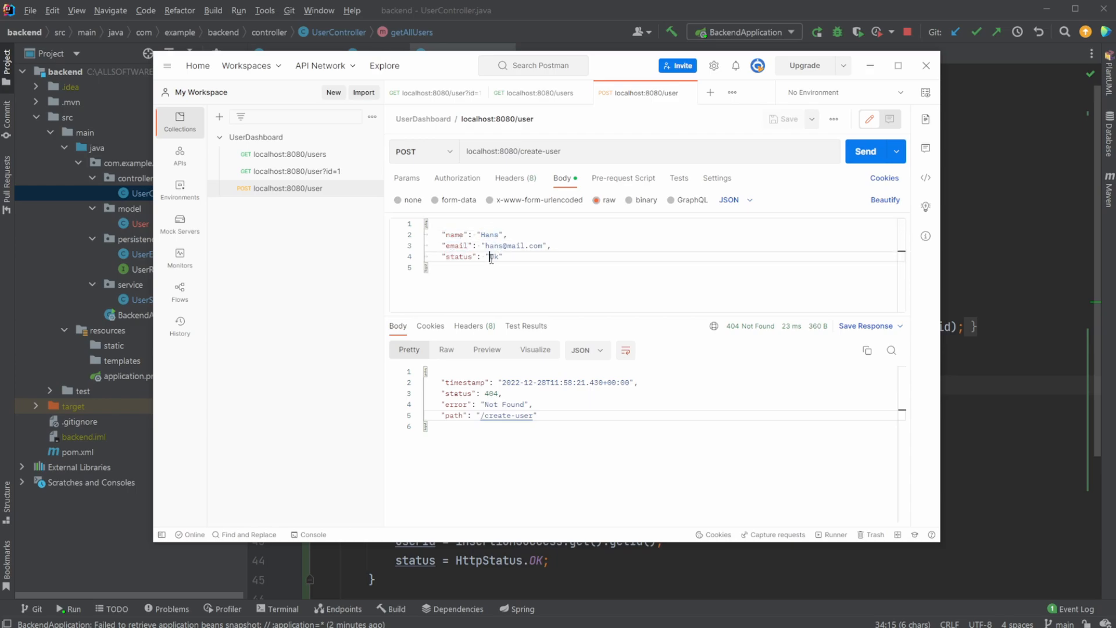
left_click(865, 151)
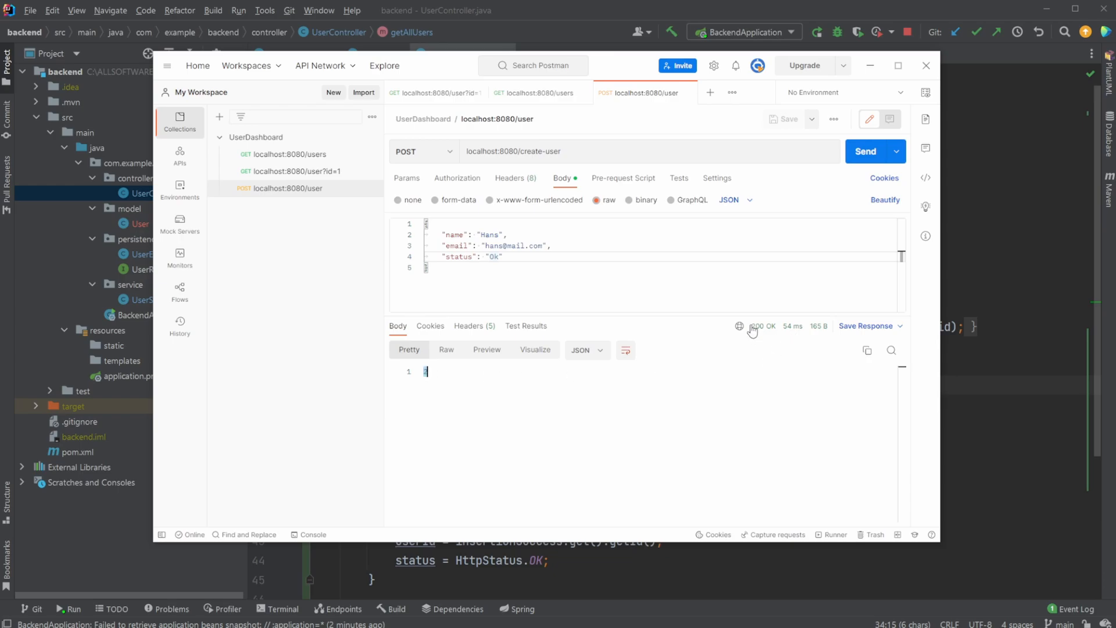
mouse_move(594, 290)
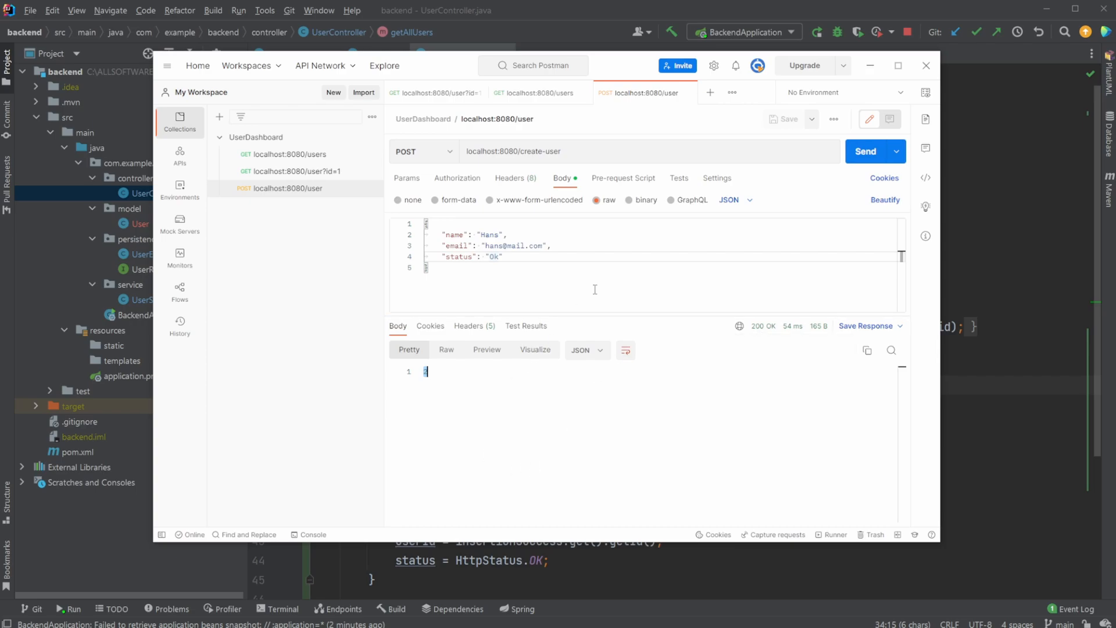
Fetch user 2 and the updated all-users list confirming Hans is stored
left_click(535, 93)
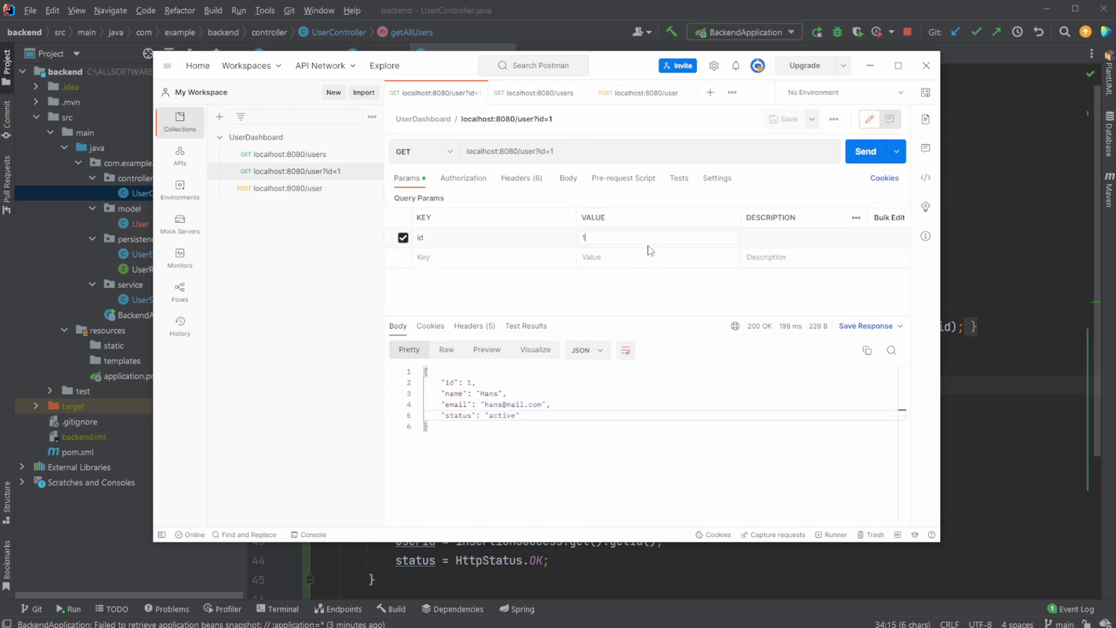
type("2")
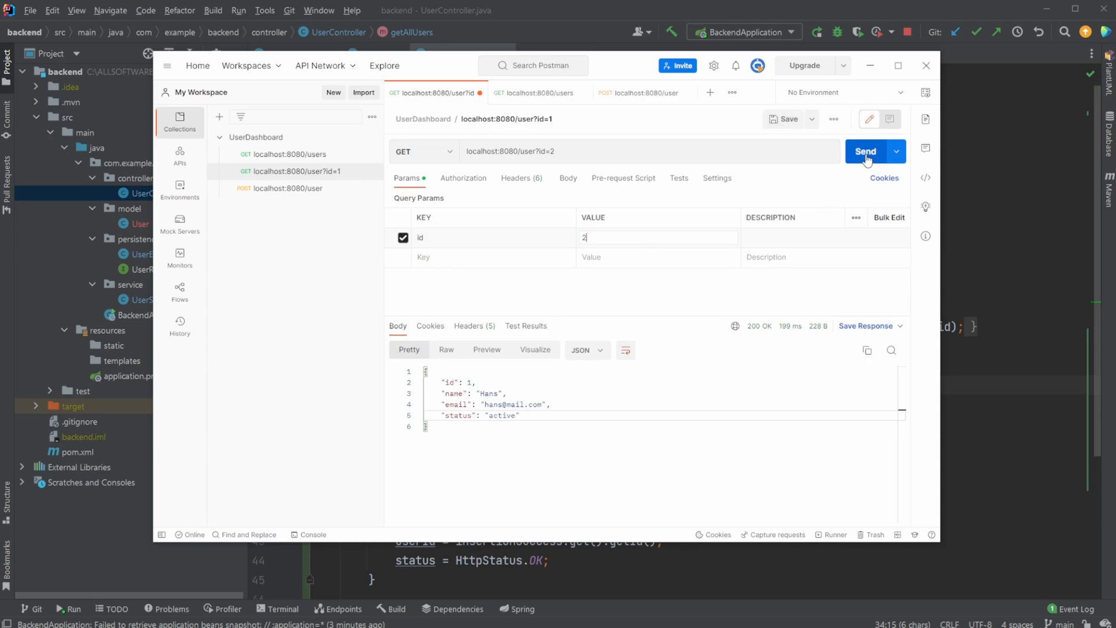
left_click(867, 151)
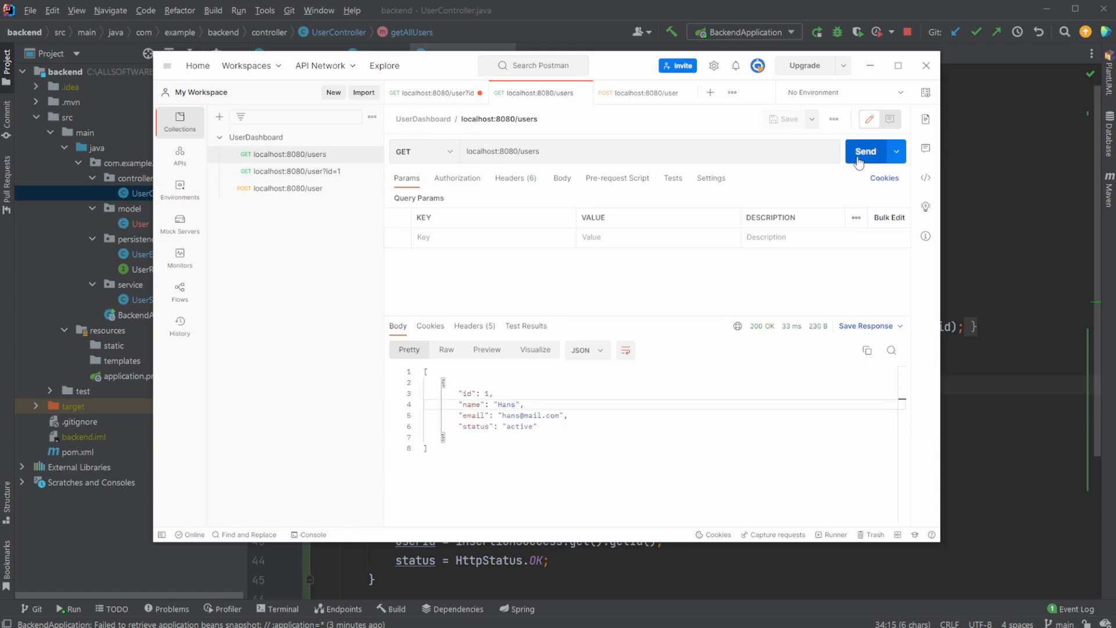
left_click(865, 151)
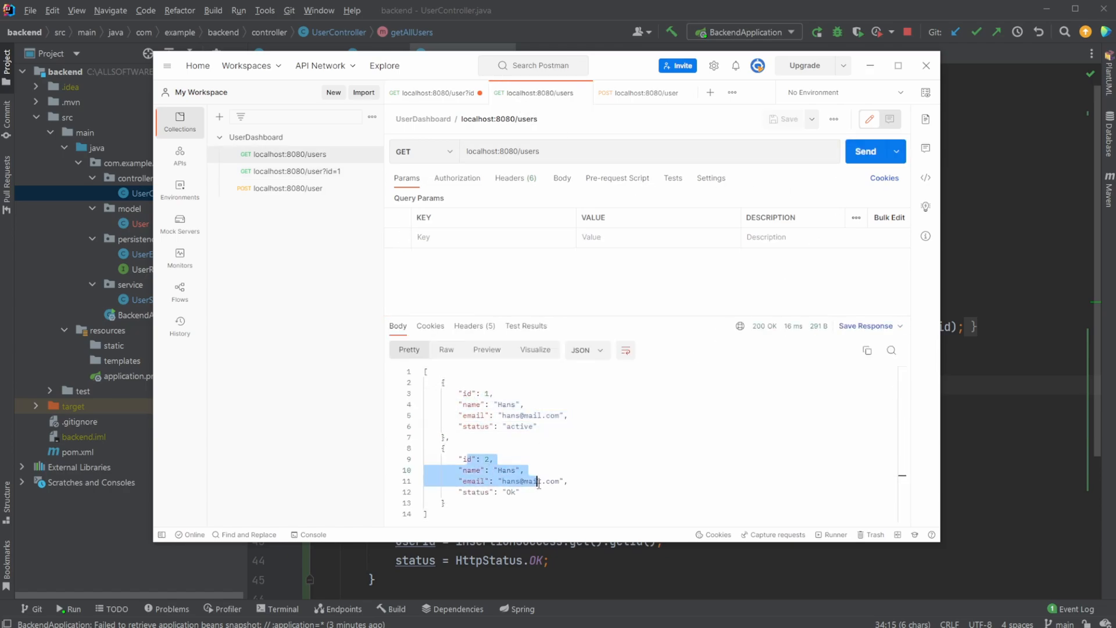
Change the create-user body to name Lea with status "Not OK" and send it
left_click(642, 93)
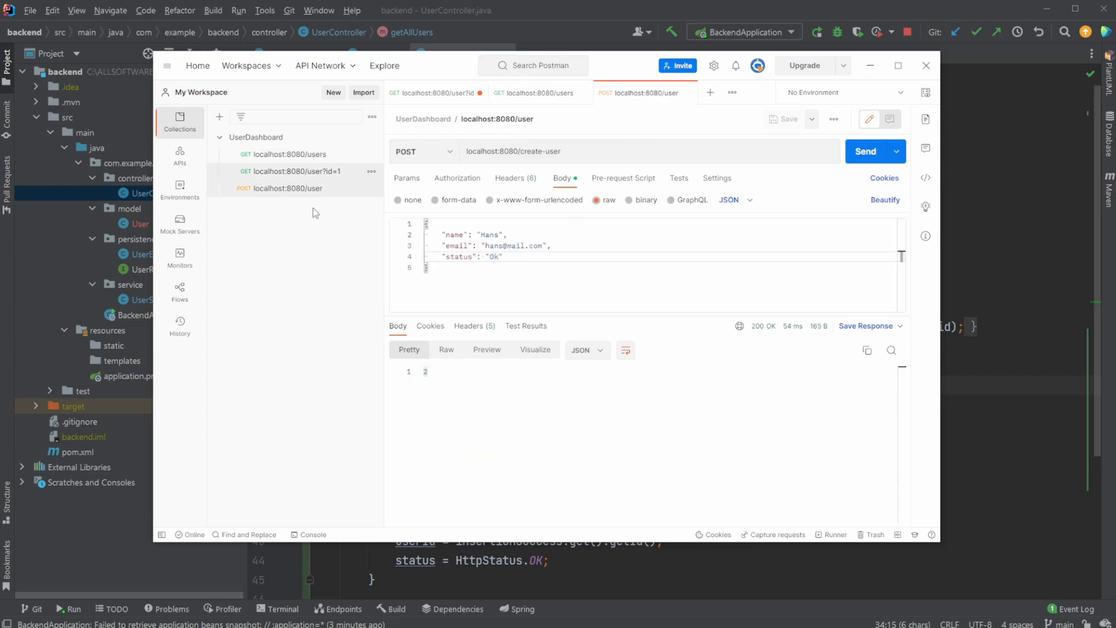
double_click(490, 235)
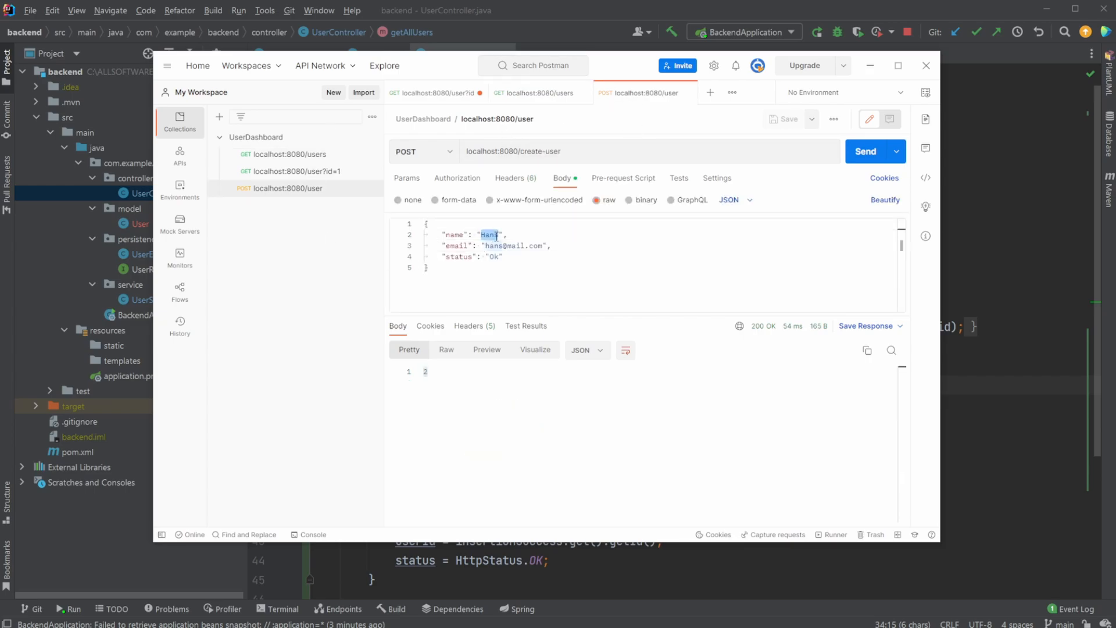
type("Lea")
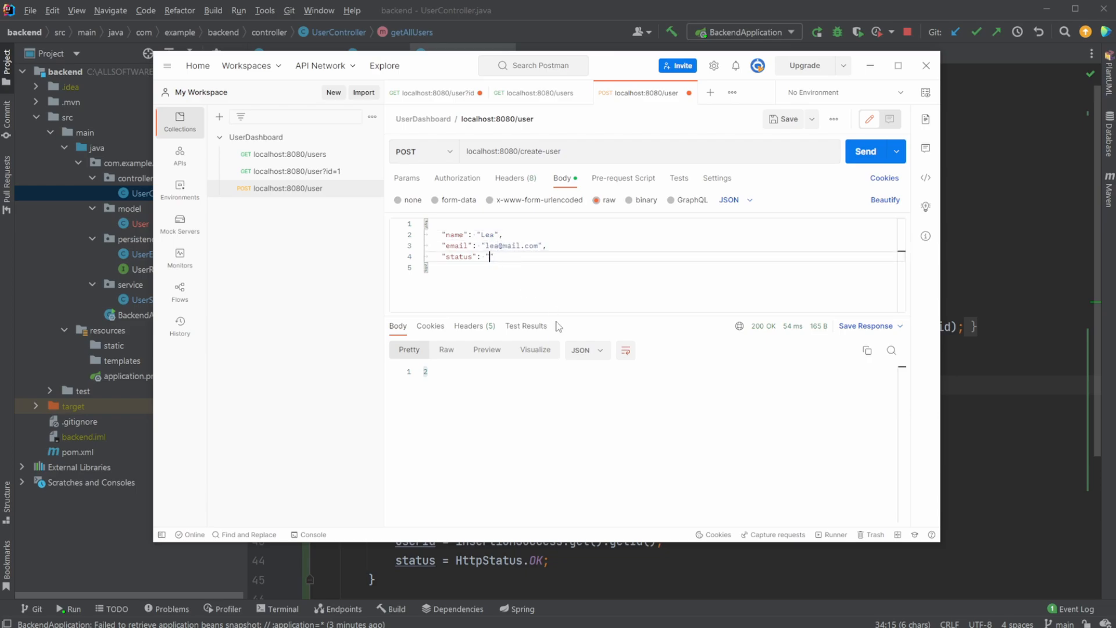
type("\"Not OK")
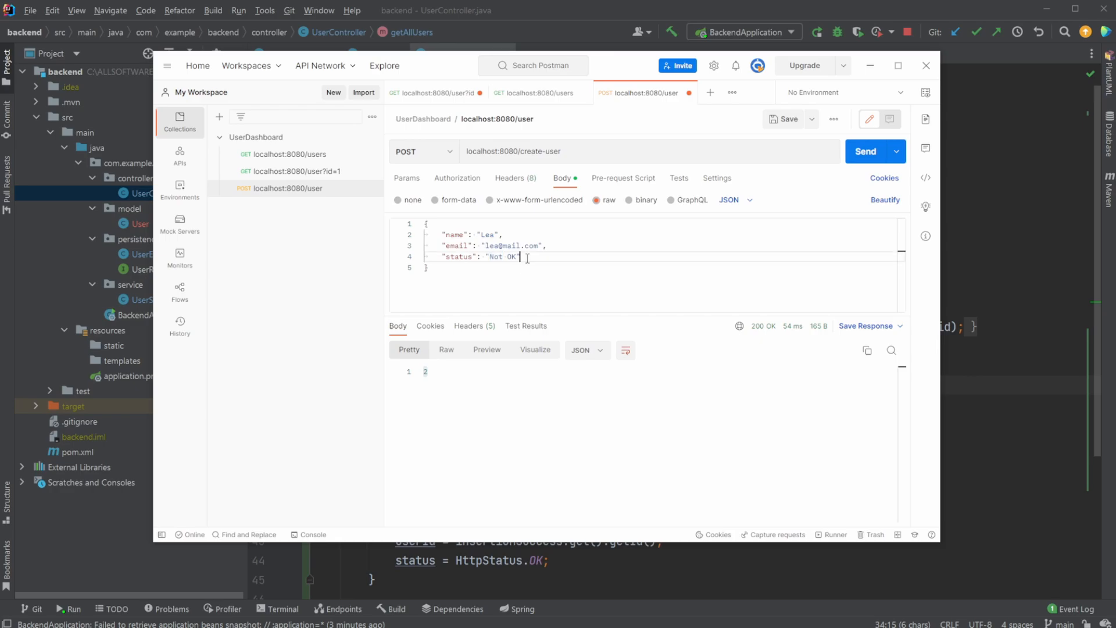
triple_click(482, 257)
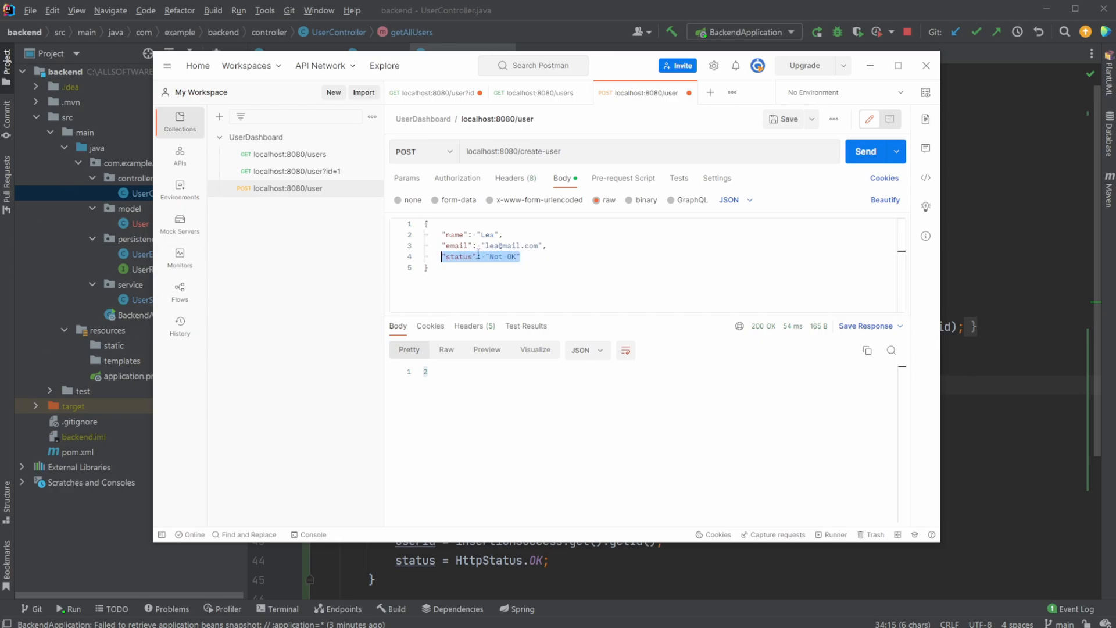
left_click(518, 257)
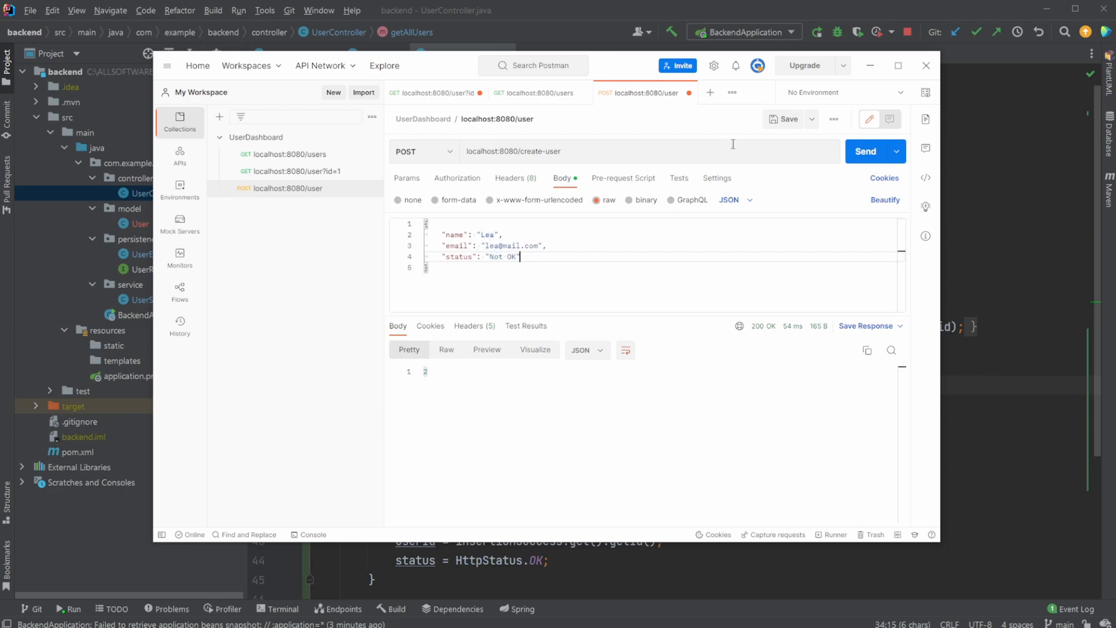
left_click(865, 151)
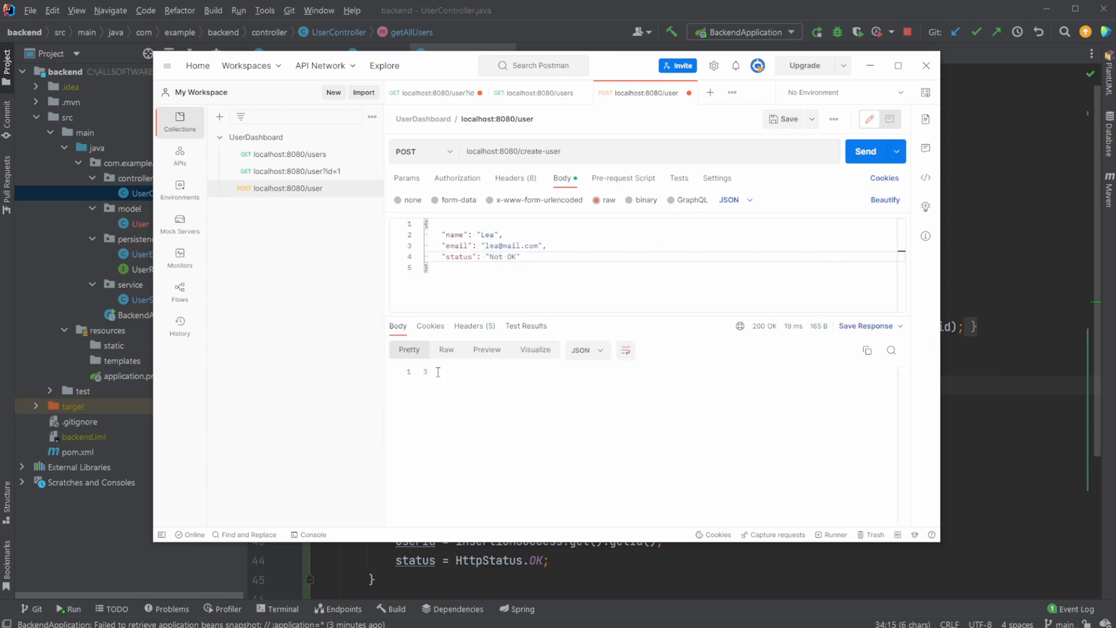
left_click(539, 93)
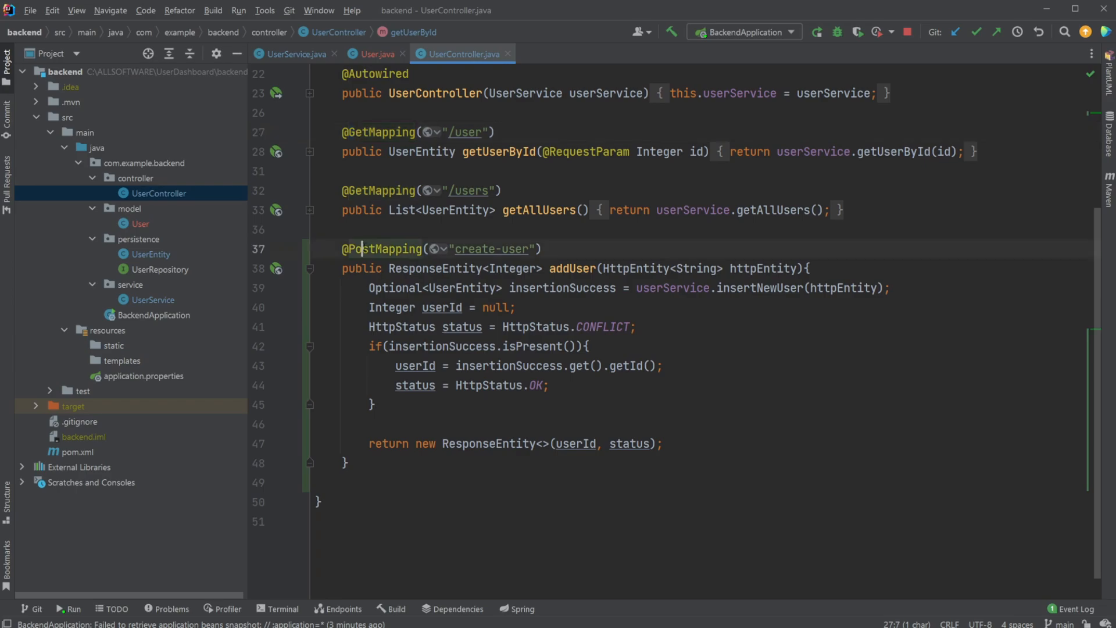
Highlight PostMapping, ResponseEntity and HttpEntity in the addUser endpoint
double_click(379, 249)
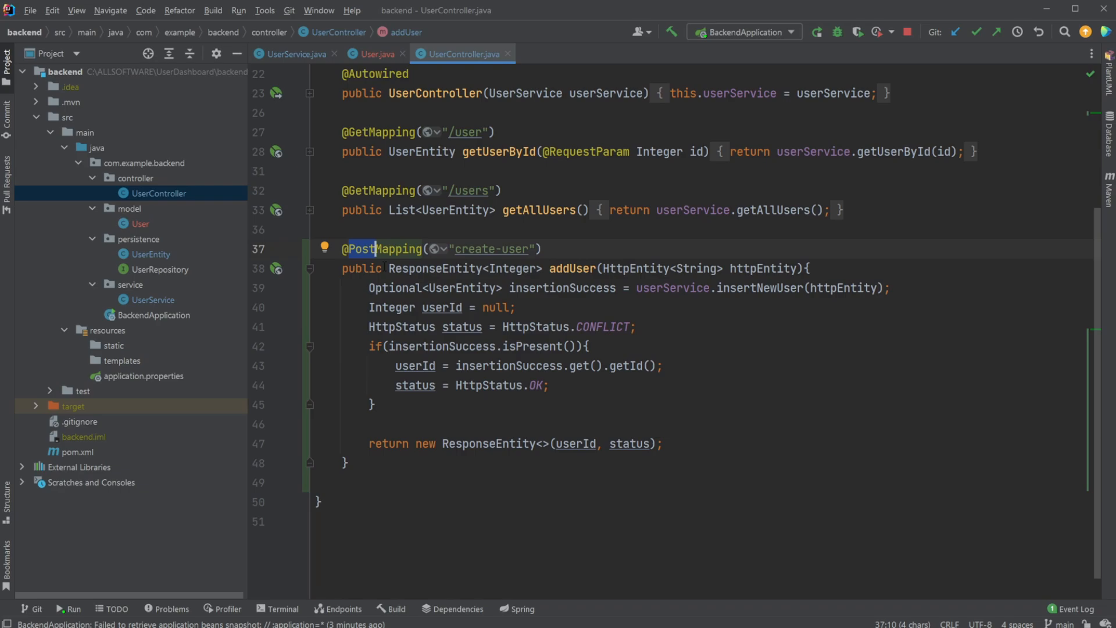
double_click(382, 249)
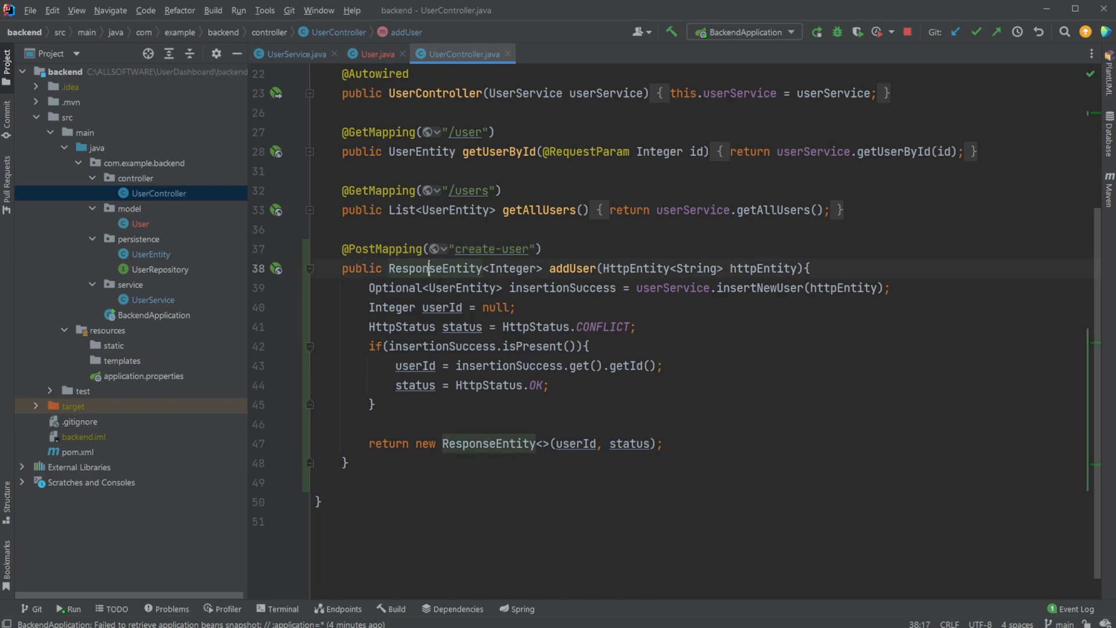
double_click(512, 269)
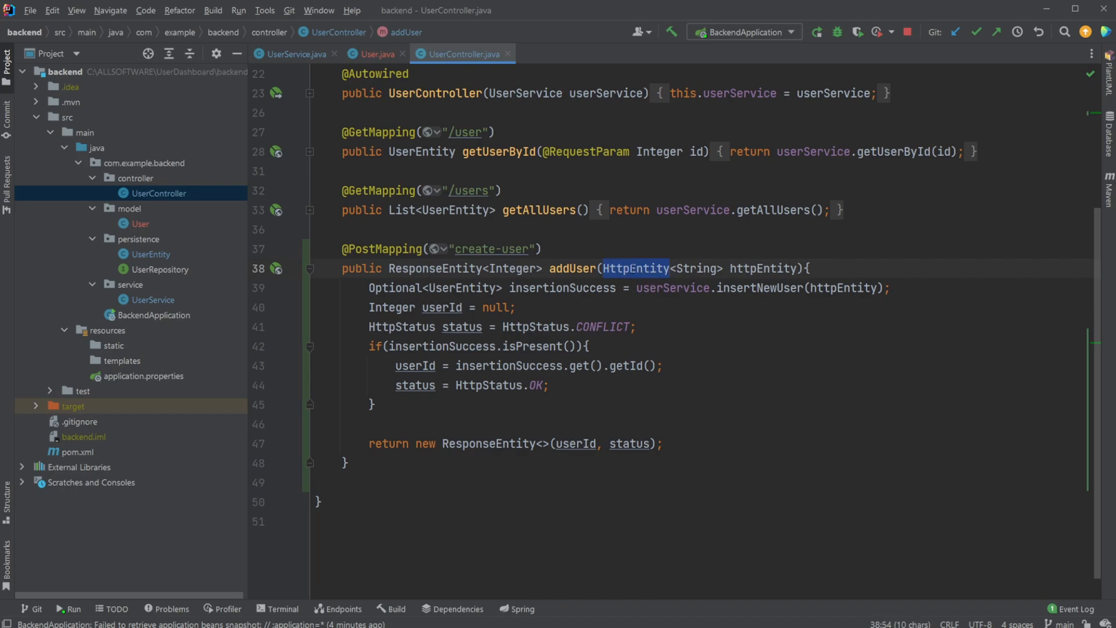
double_click(696, 268)
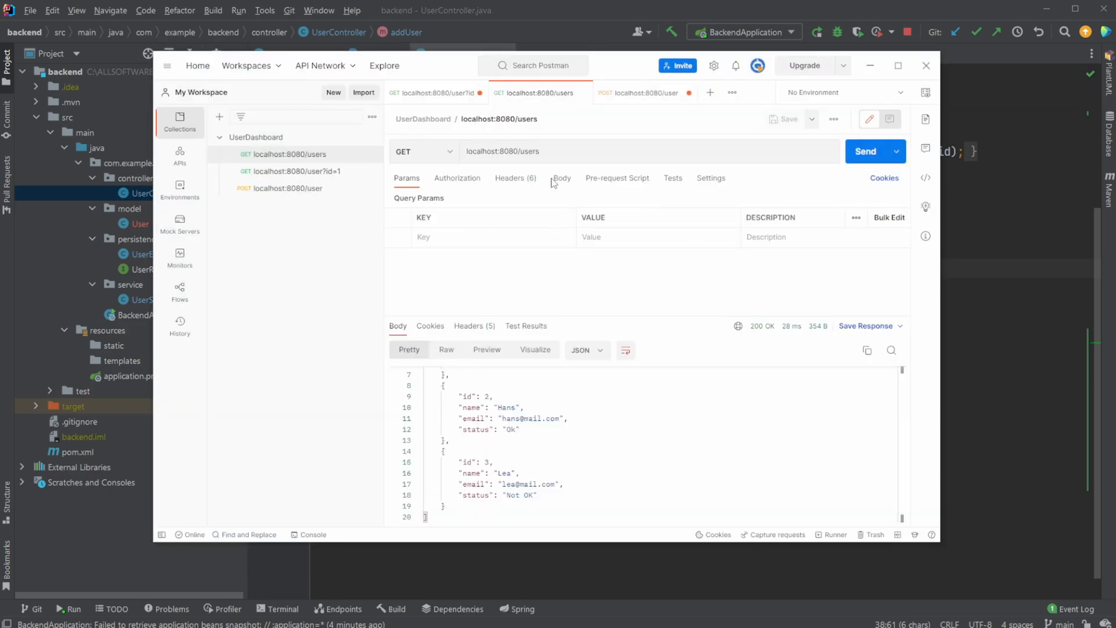
Revisit Lea's create-user request, then return to the UserController code
left_click(645, 93)
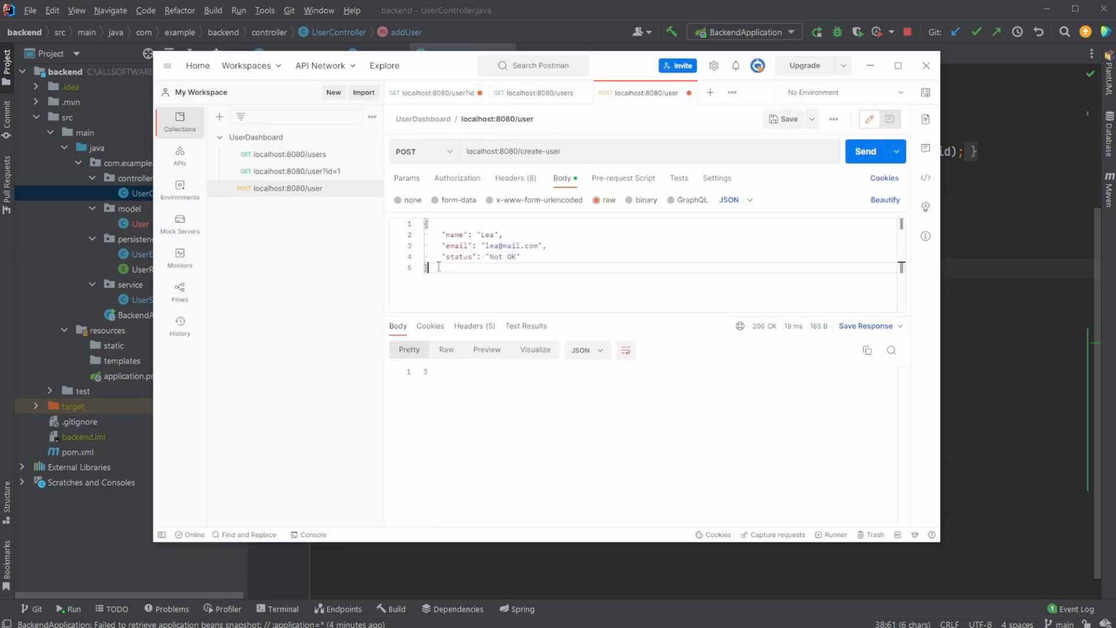
key("ctrl+a")
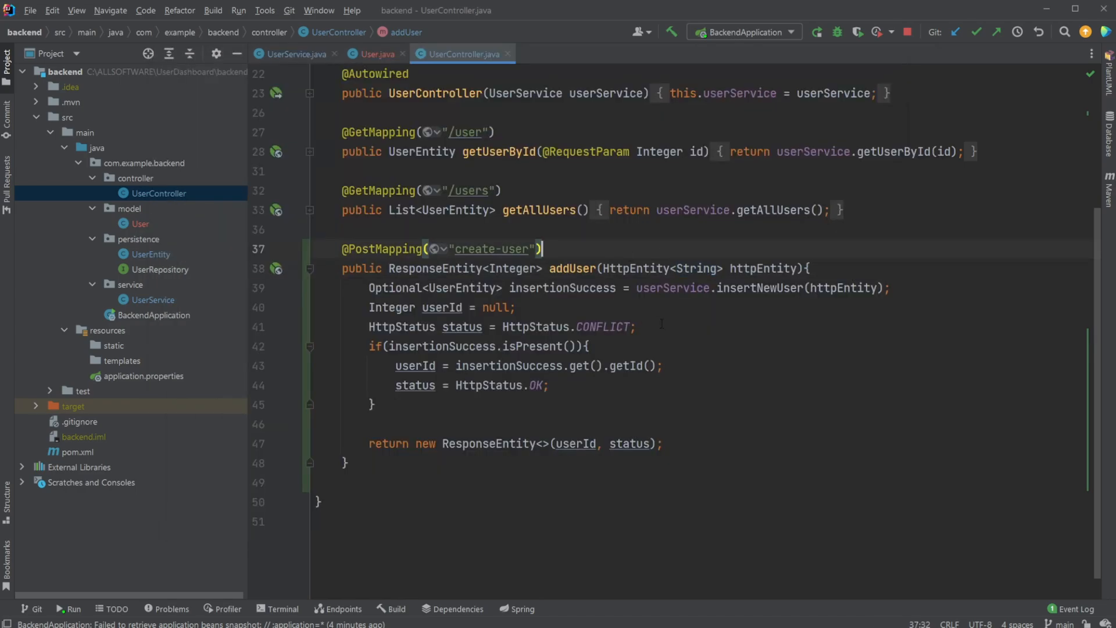
Bring up the User model class and select its name, email and status fields
double_click(697, 269)
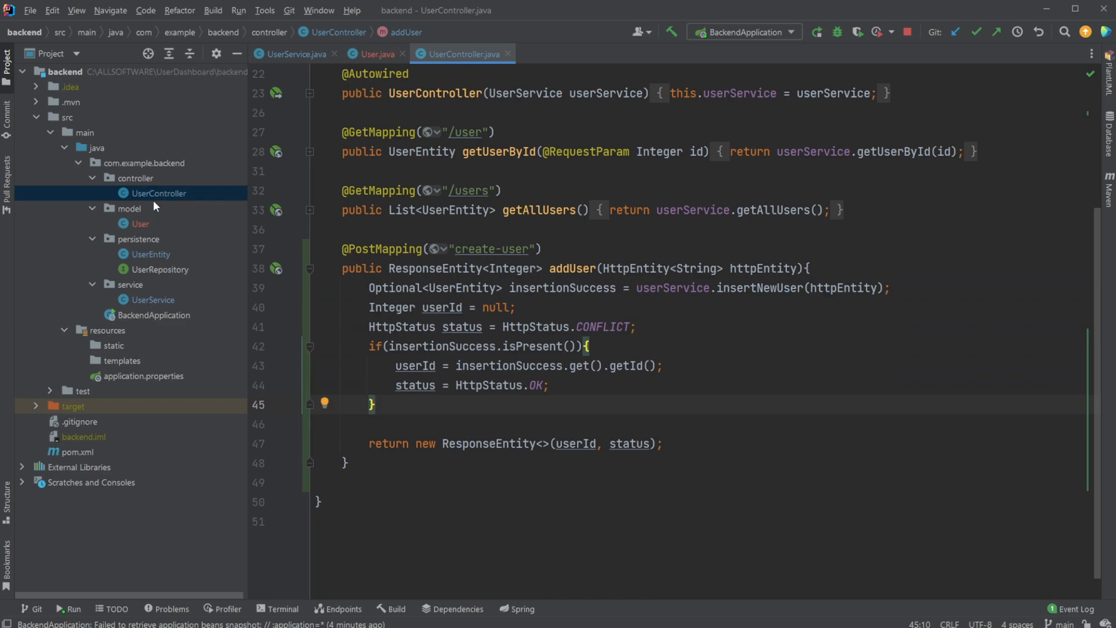
left_click(151, 254)
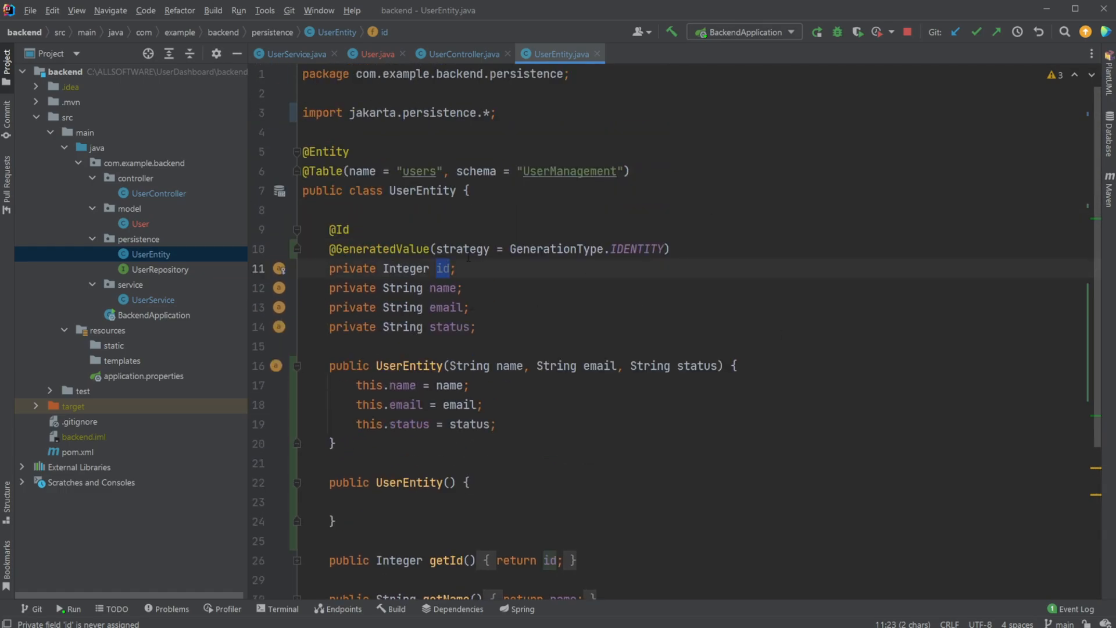
scroll("down", 3)
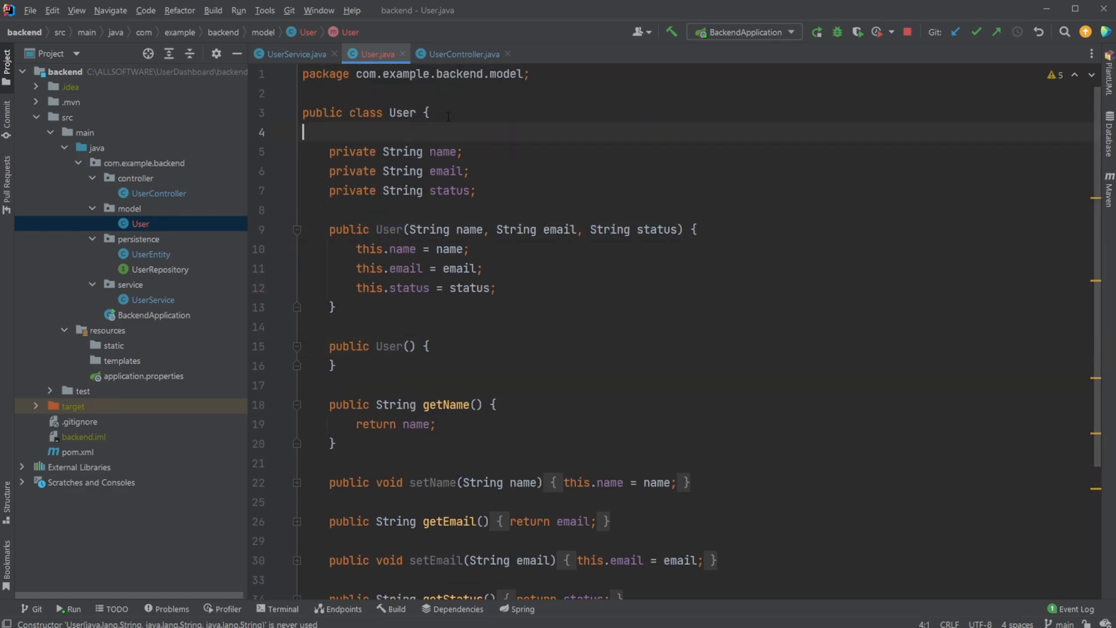
left_click_drag(329, 151, 476, 189)
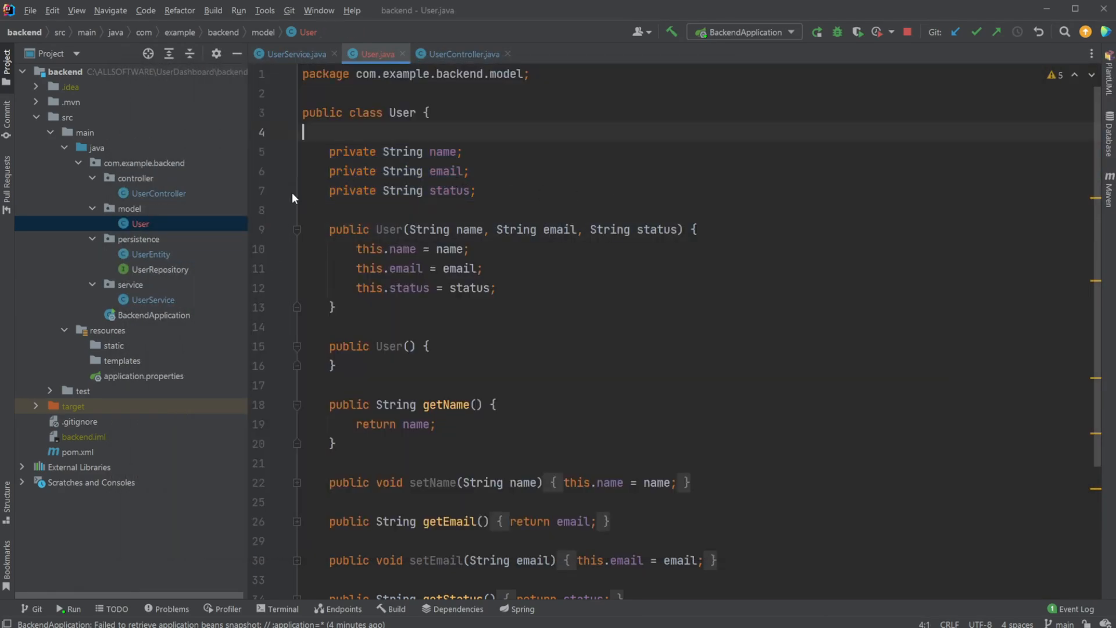
mouse_move(173, 258)
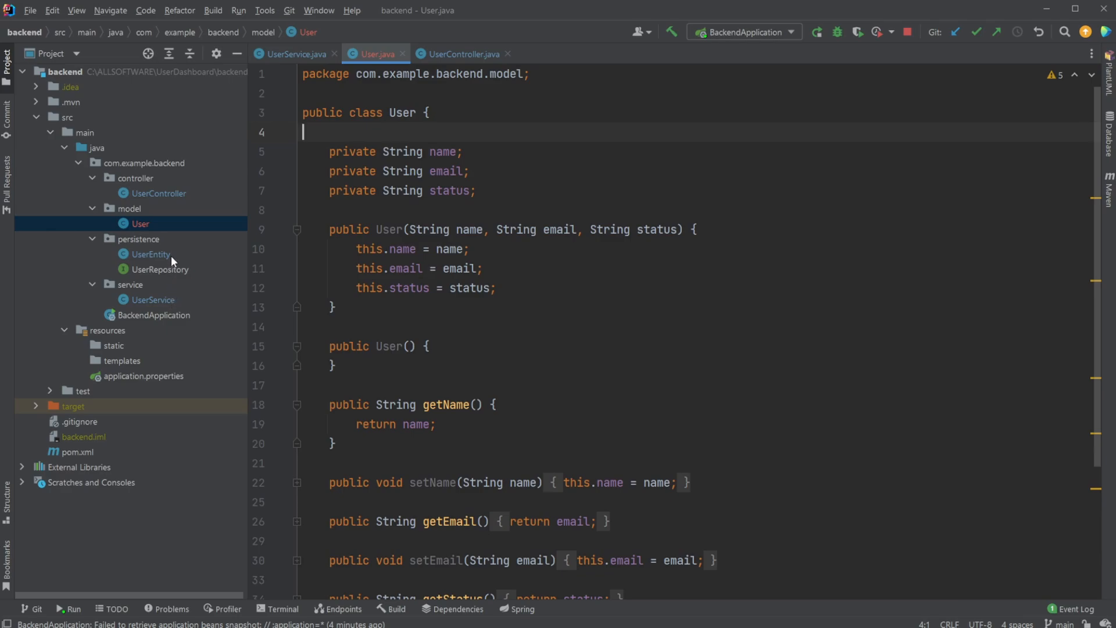
mouse_move(177, 202)
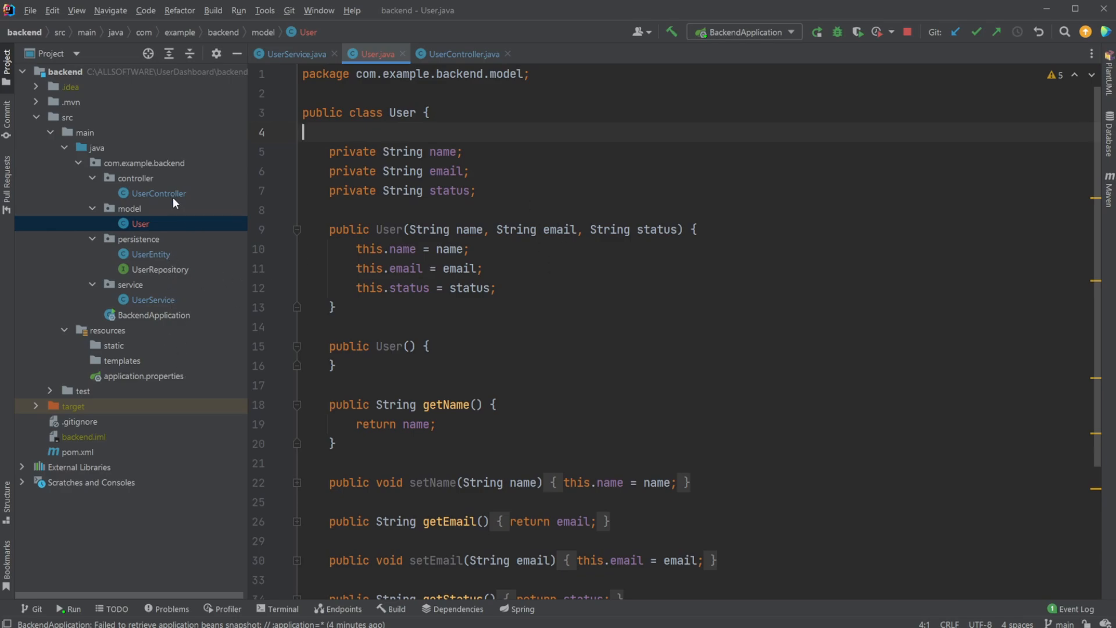
In UserController's addUser, highlight insertionSuccess and the if block that checks it
left_click(461, 54)
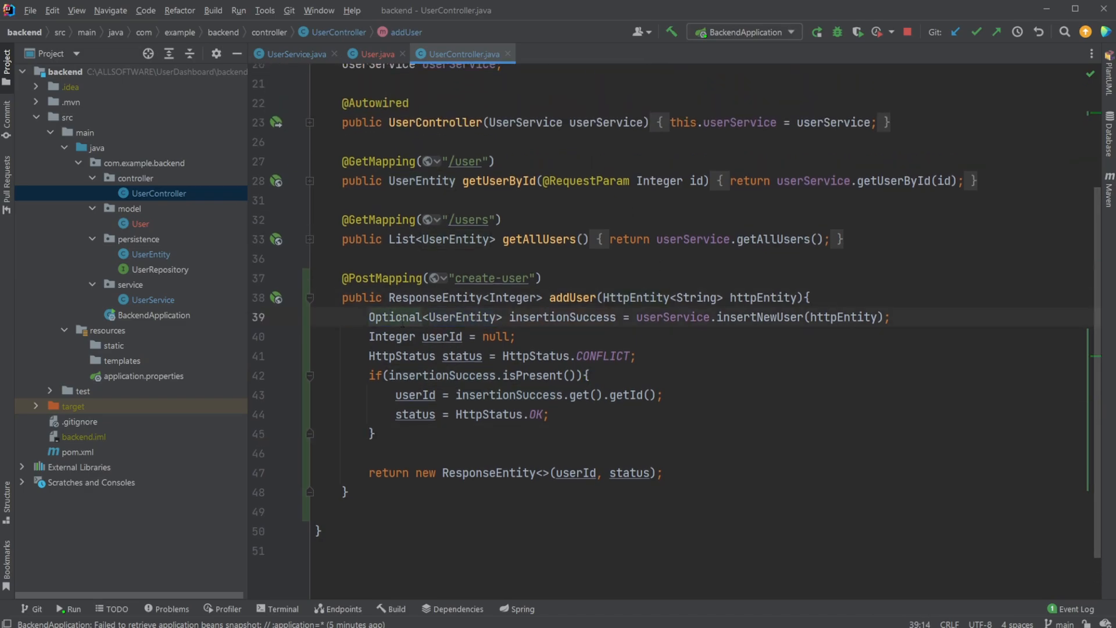
double_click(462, 316)
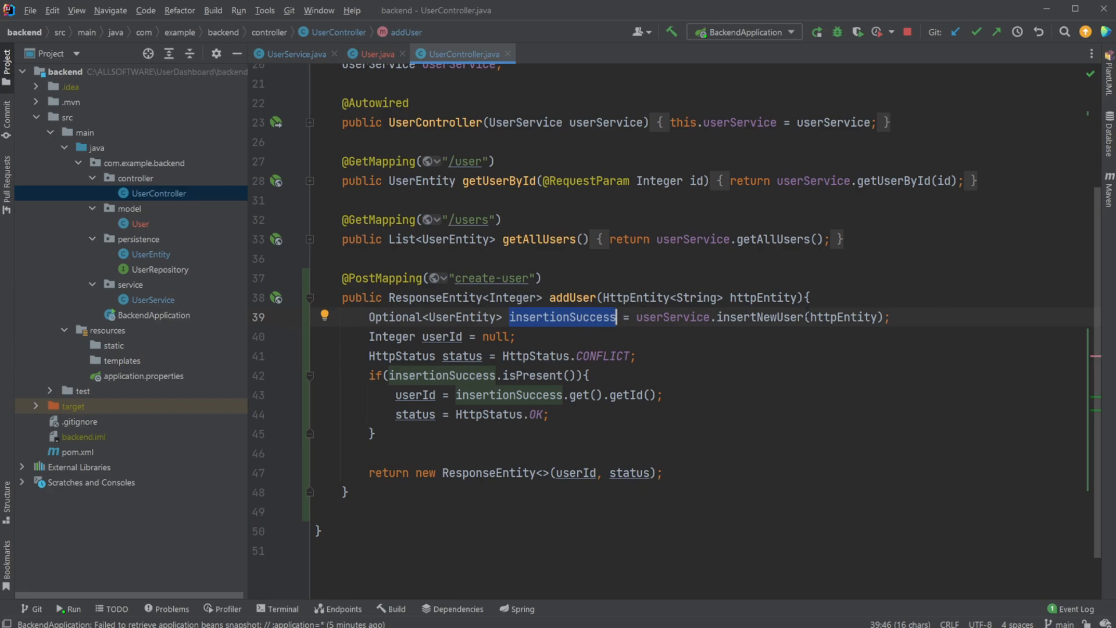
double_click(462, 317)
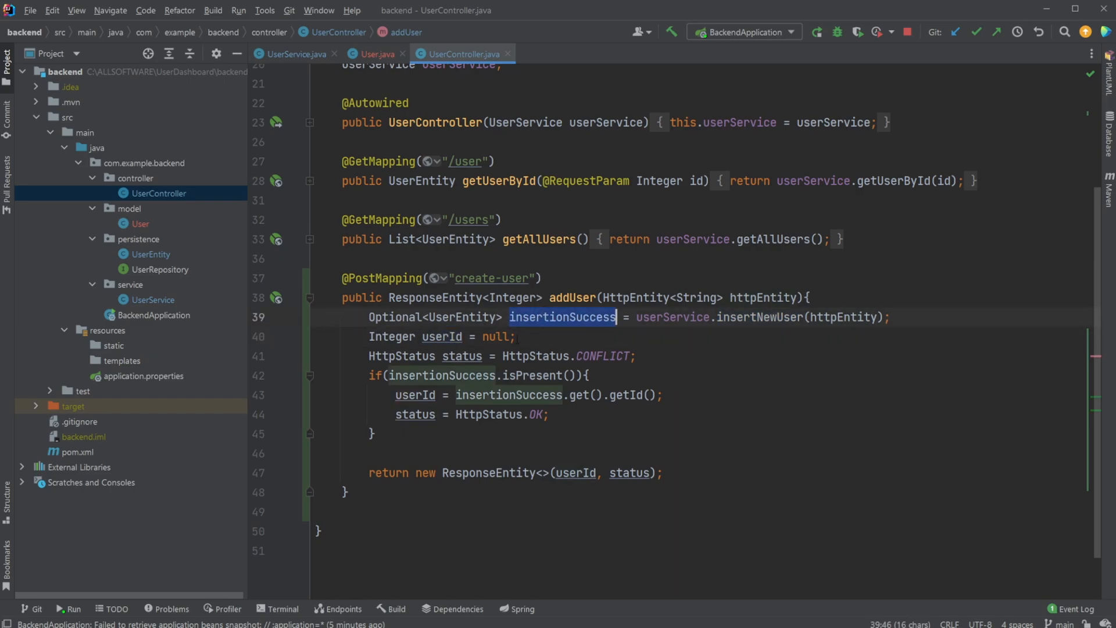
left_click(443, 337)
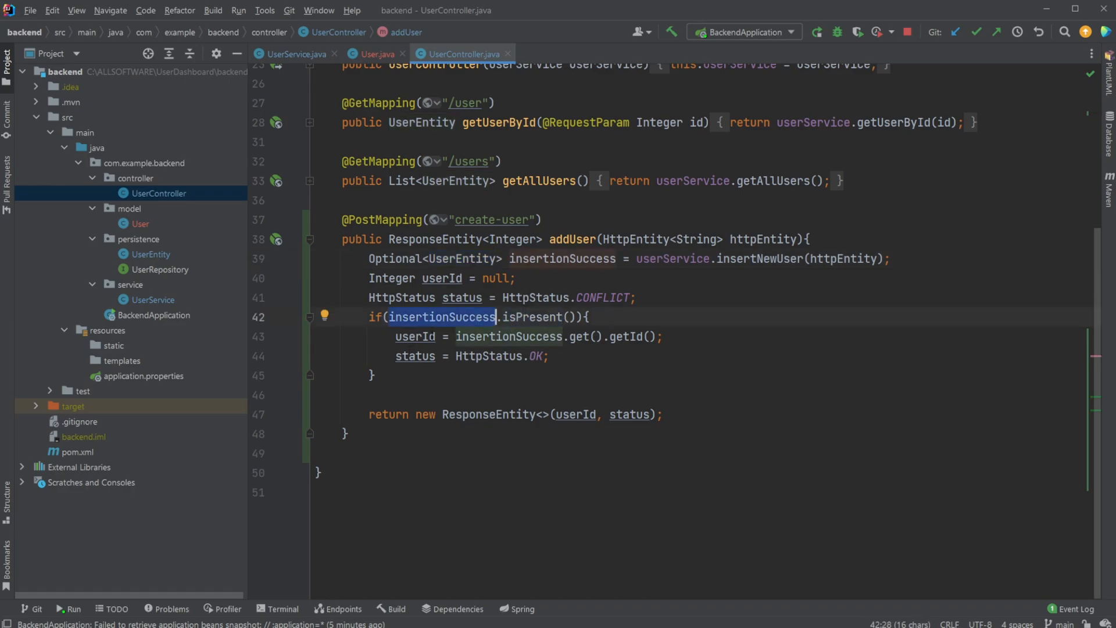
double_click(414, 356)
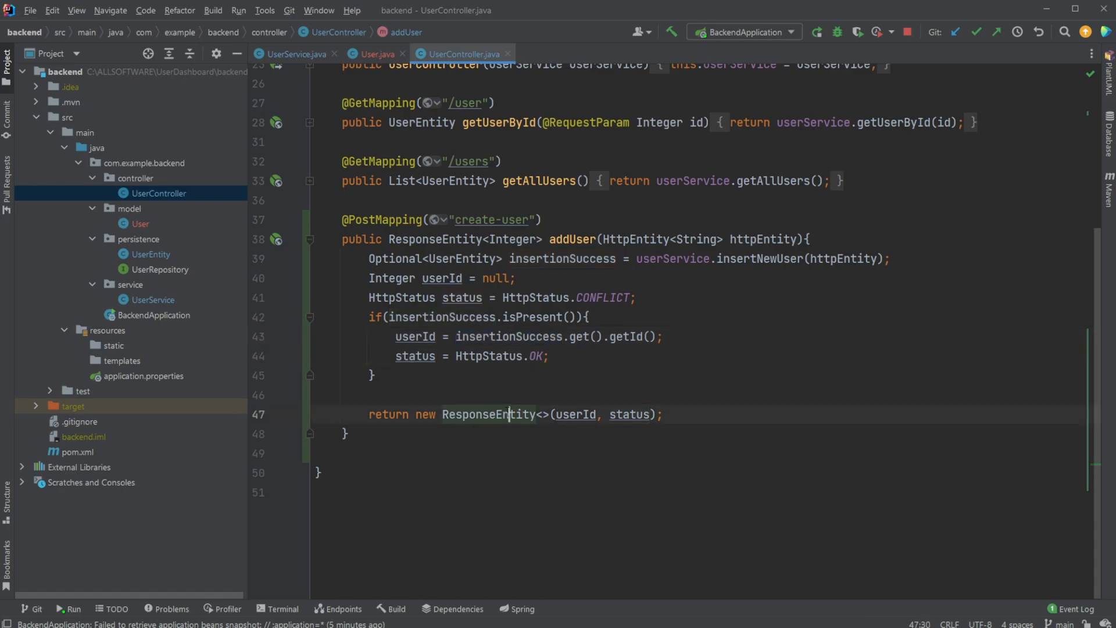
left_click_drag(368, 296, 376, 376)
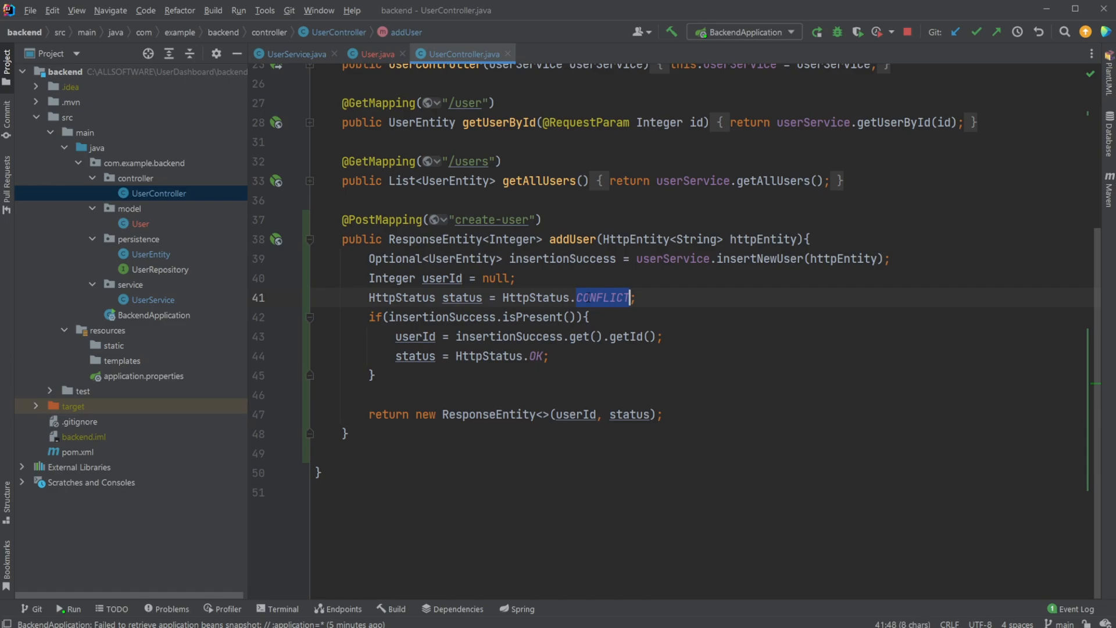
Highlight the CONFLICT status and userService call, then jump to insertNewUser's definition
double_click(532, 316)
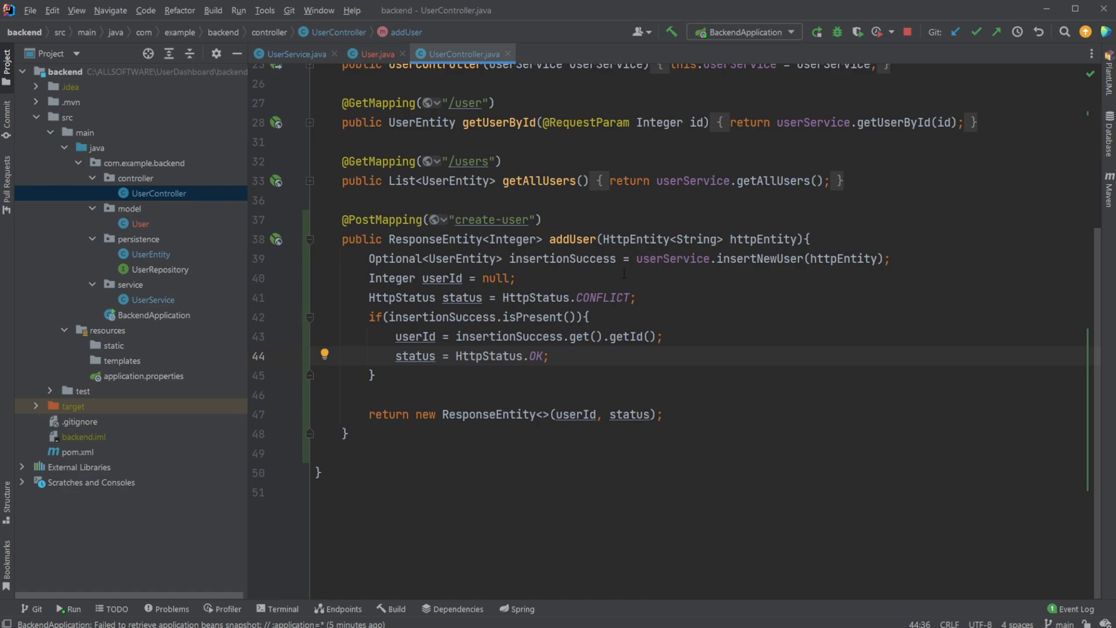
left_click(670, 258)
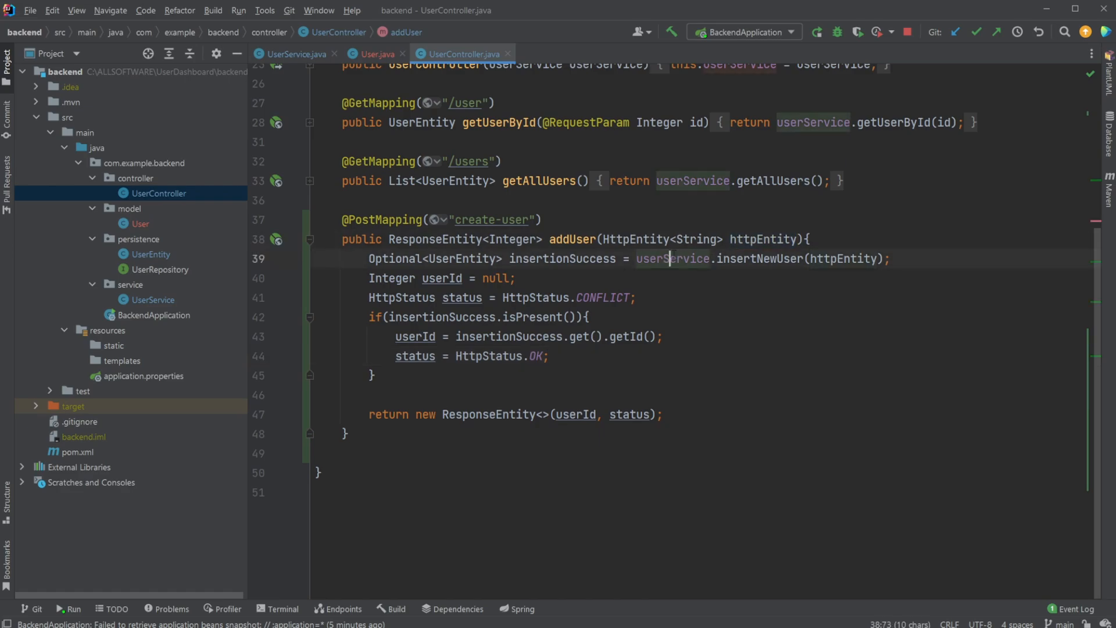
double_click(672, 258)
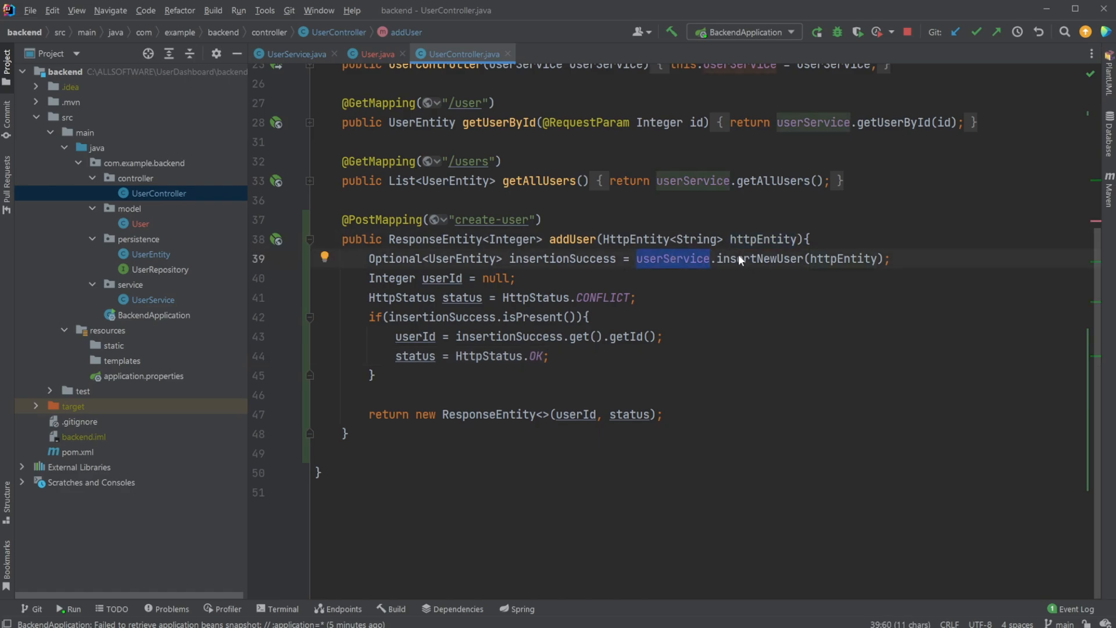
mouse_move(751, 263)
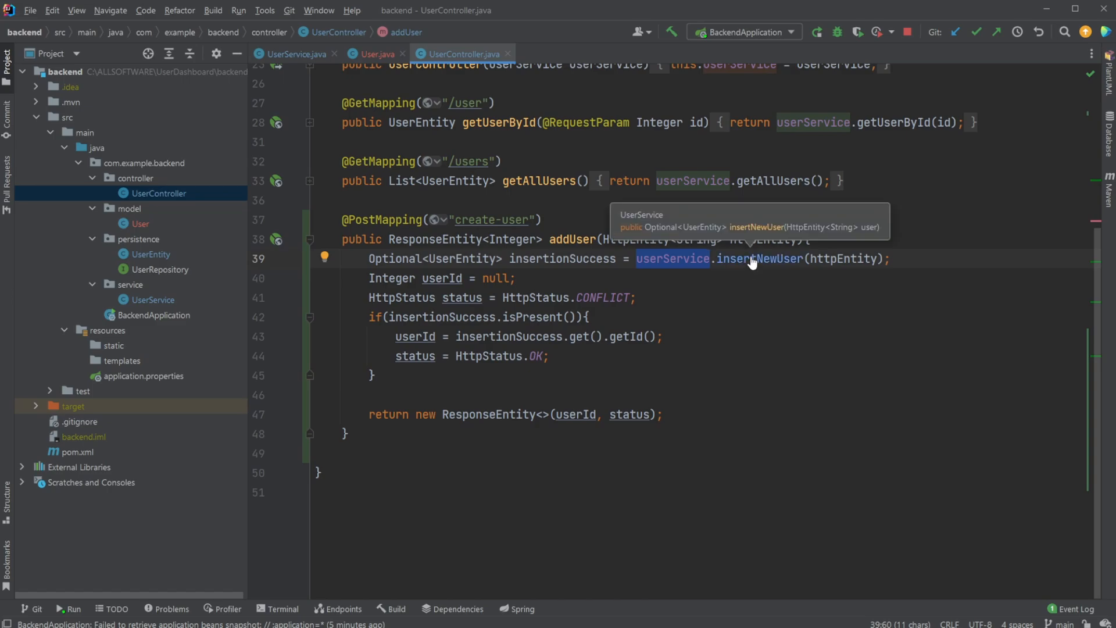
left_click(758, 258)
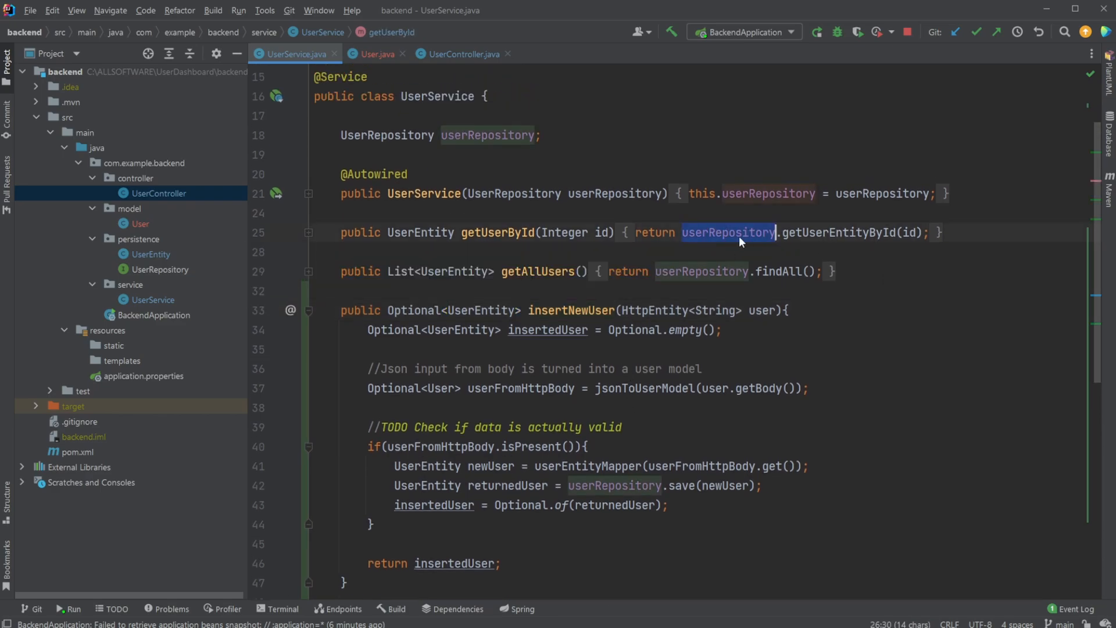
In insertNewUser, highlight the insertedUser variable initialised with Optional.empty()
scroll("down", 3)
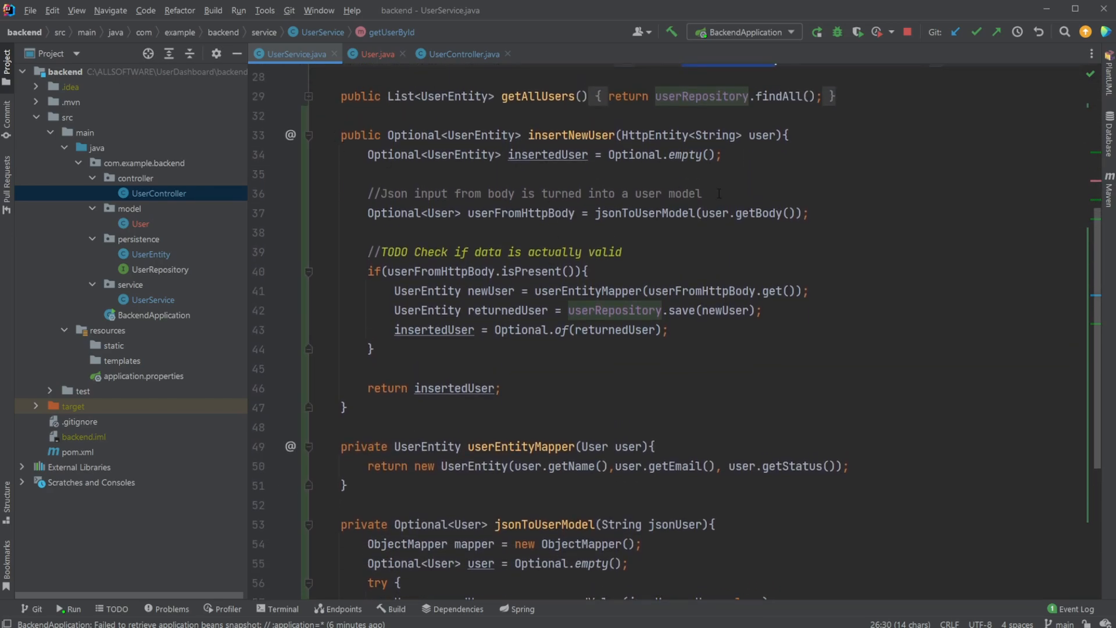
left_click(655, 135)
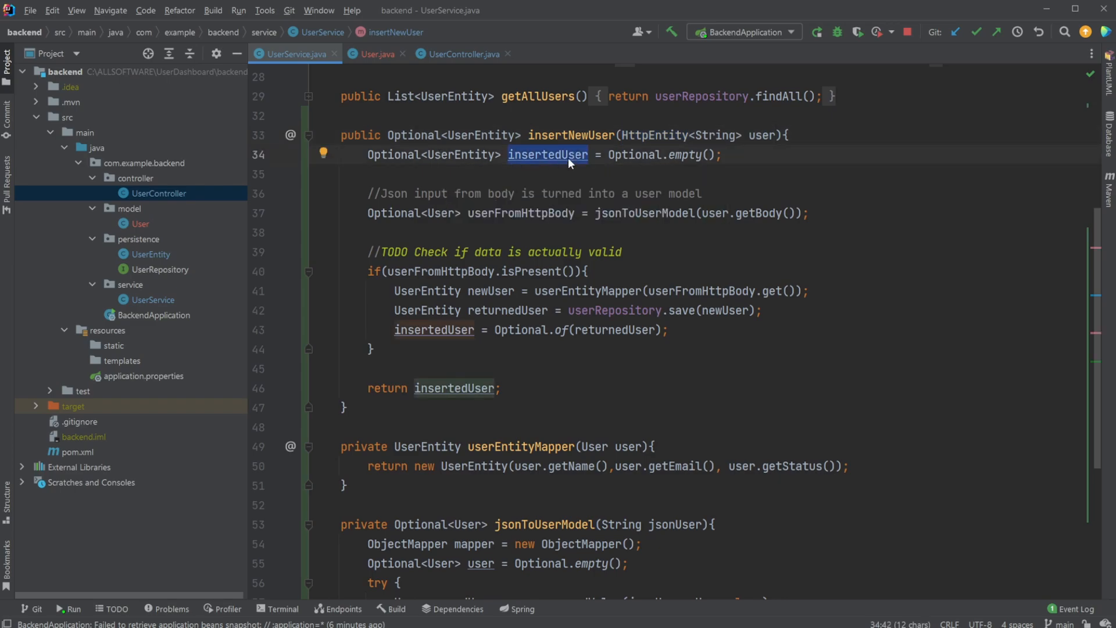
left_click(572, 155)
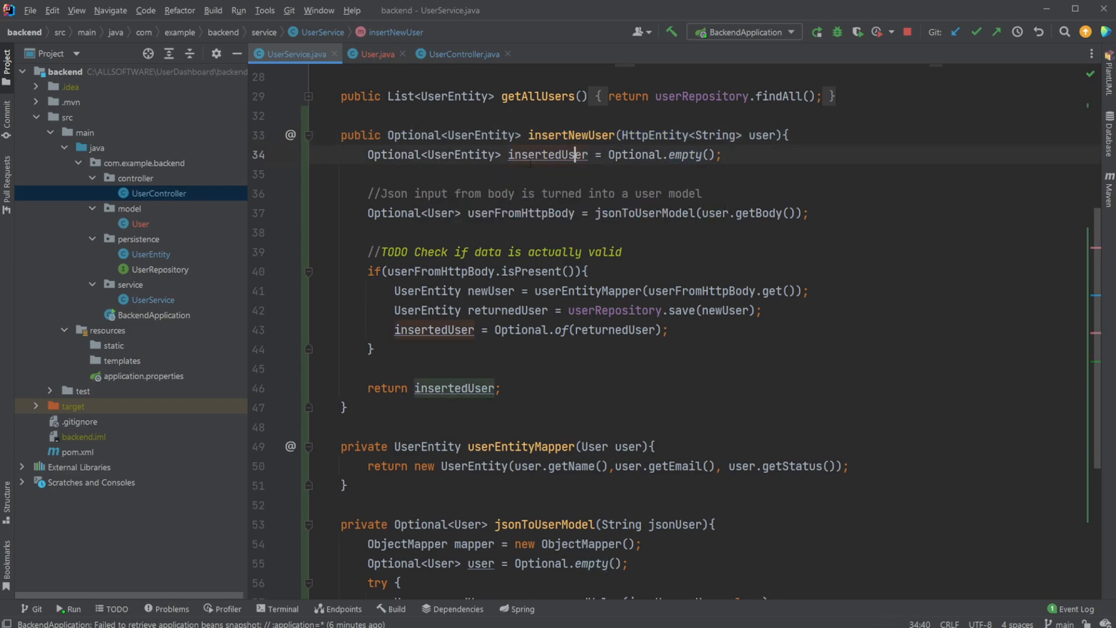
double_click(635, 155)
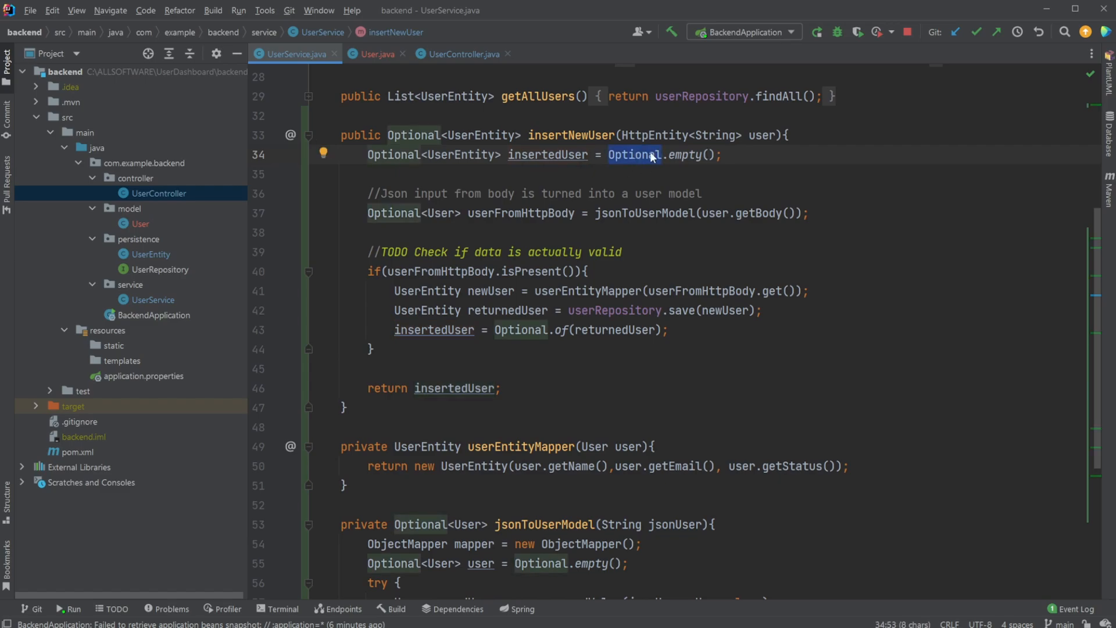
double_click(686, 155)
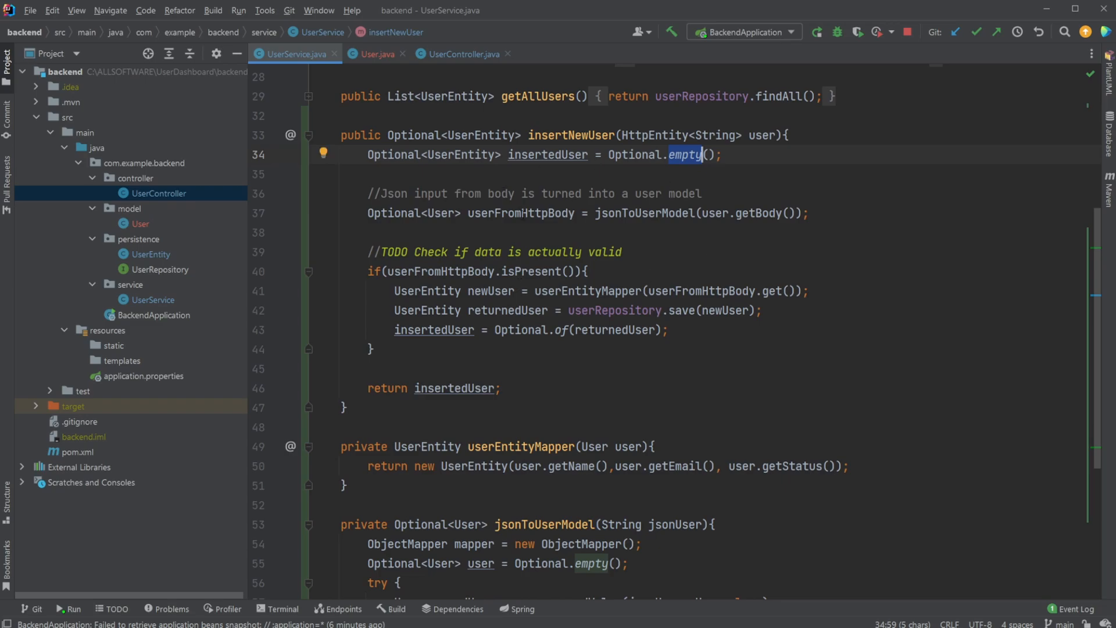
scroll("down", 3)
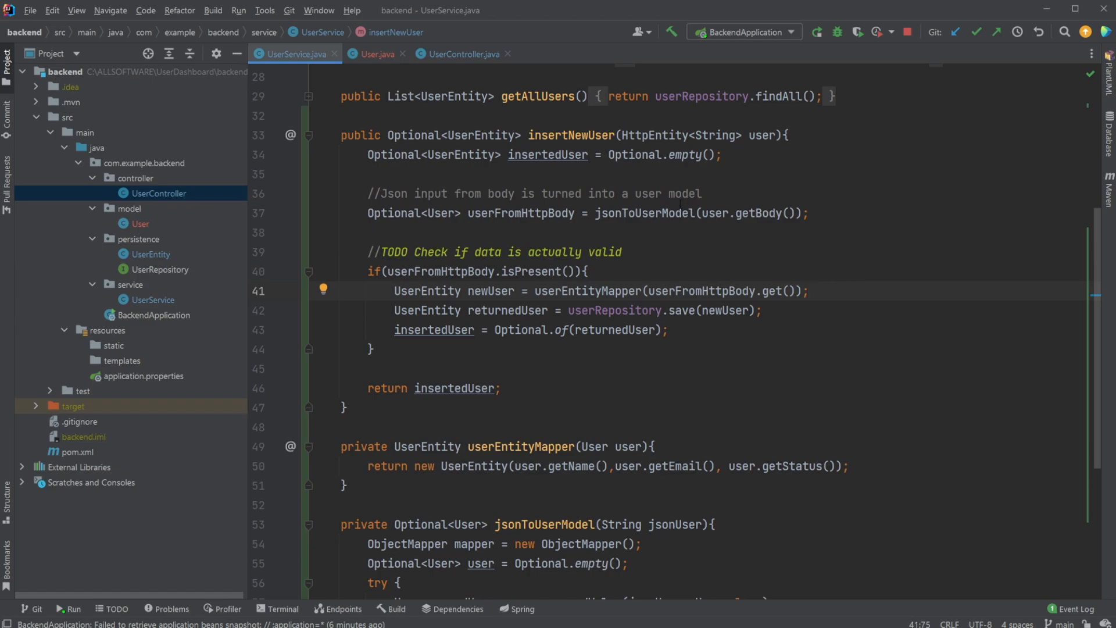
scroll("down", 3)
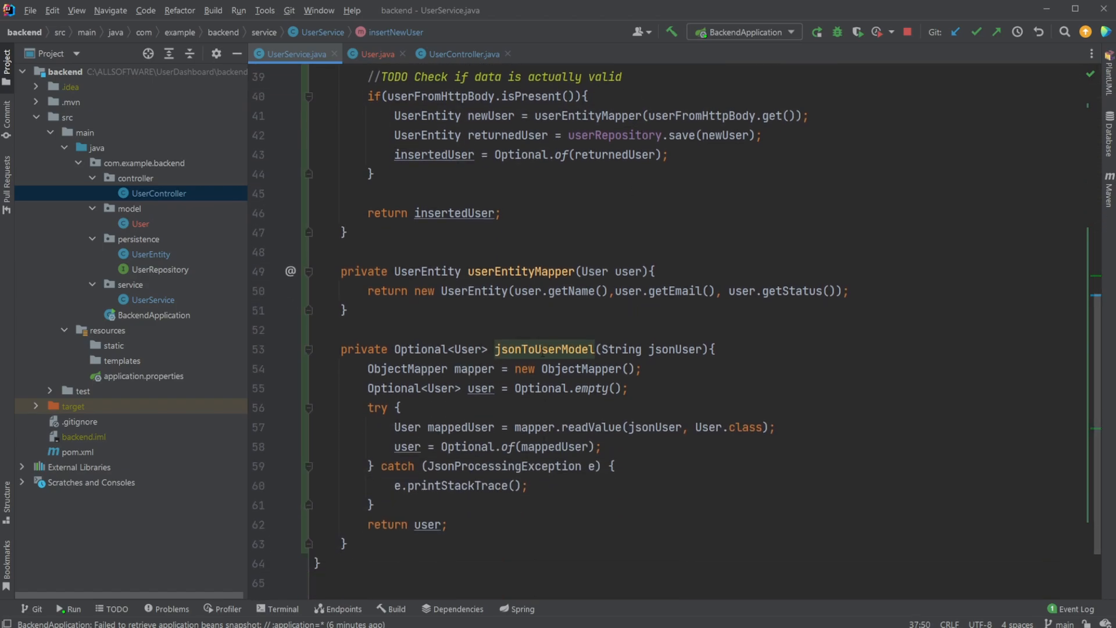
double_click(674, 349)
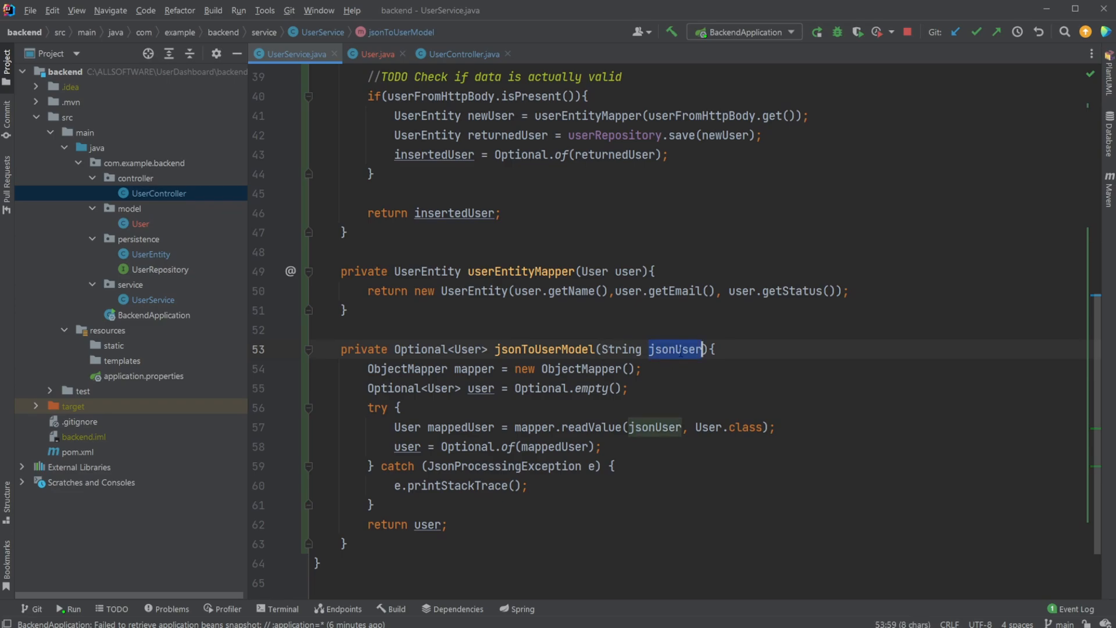
scroll("down", 3)
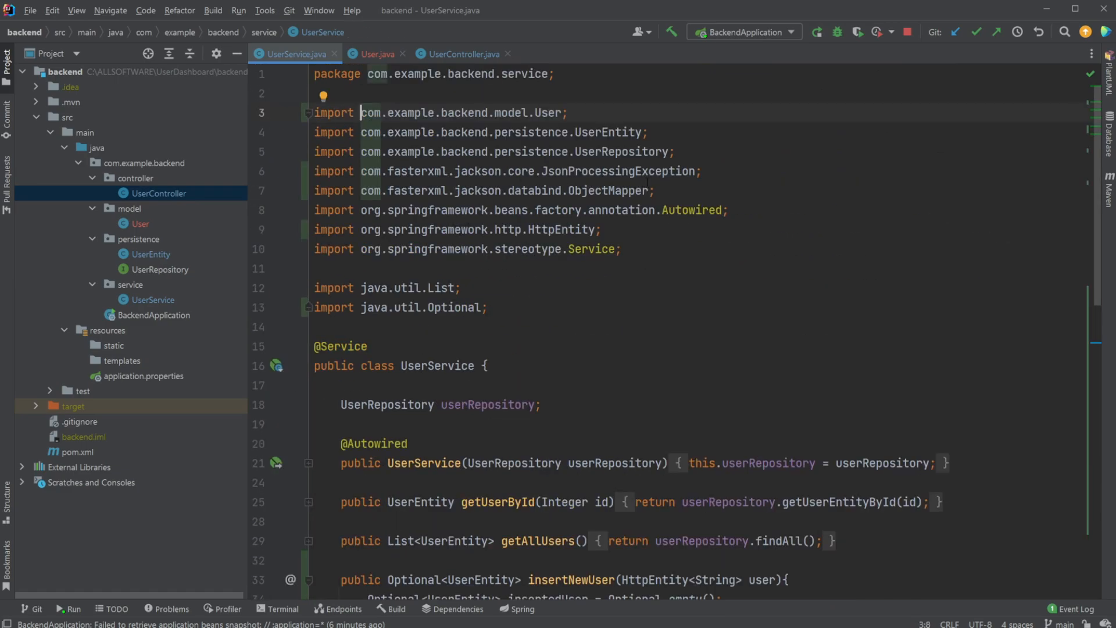
double_click(479, 191)
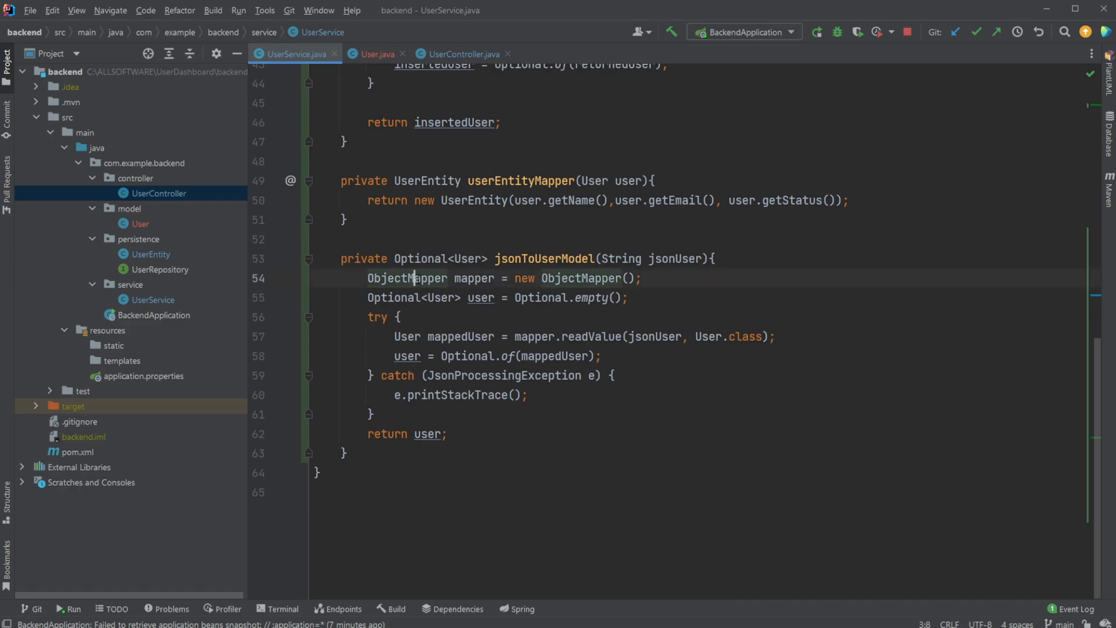
double_click(407, 278)
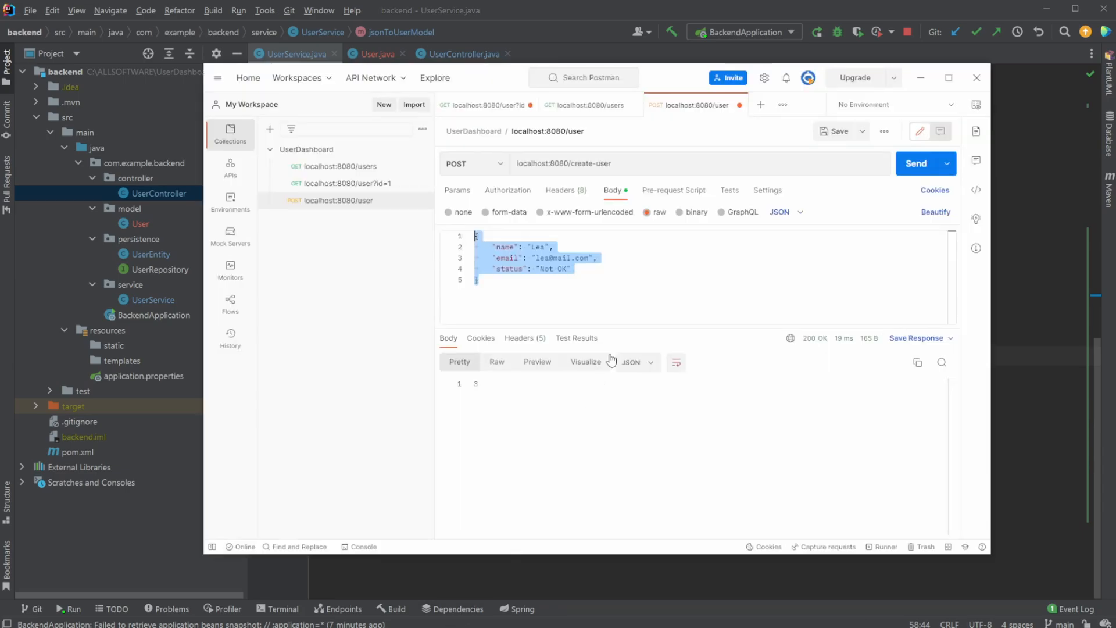
double_click(509, 257)
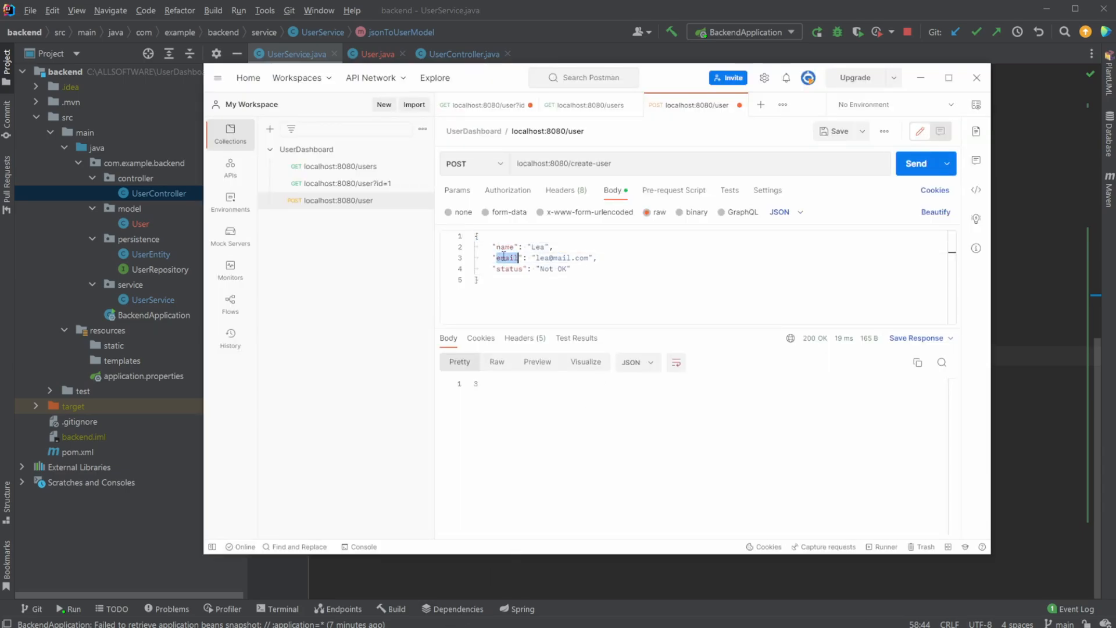
left_click(977, 77)
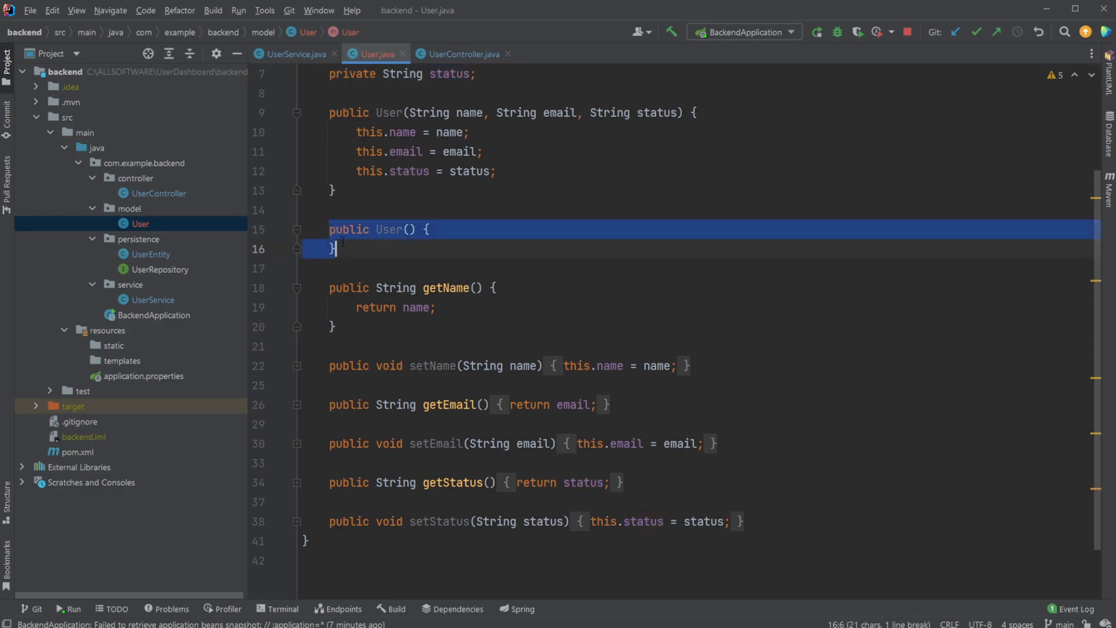
Scroll the User model down and highlight the setEmail setter
scroll("down", 3)
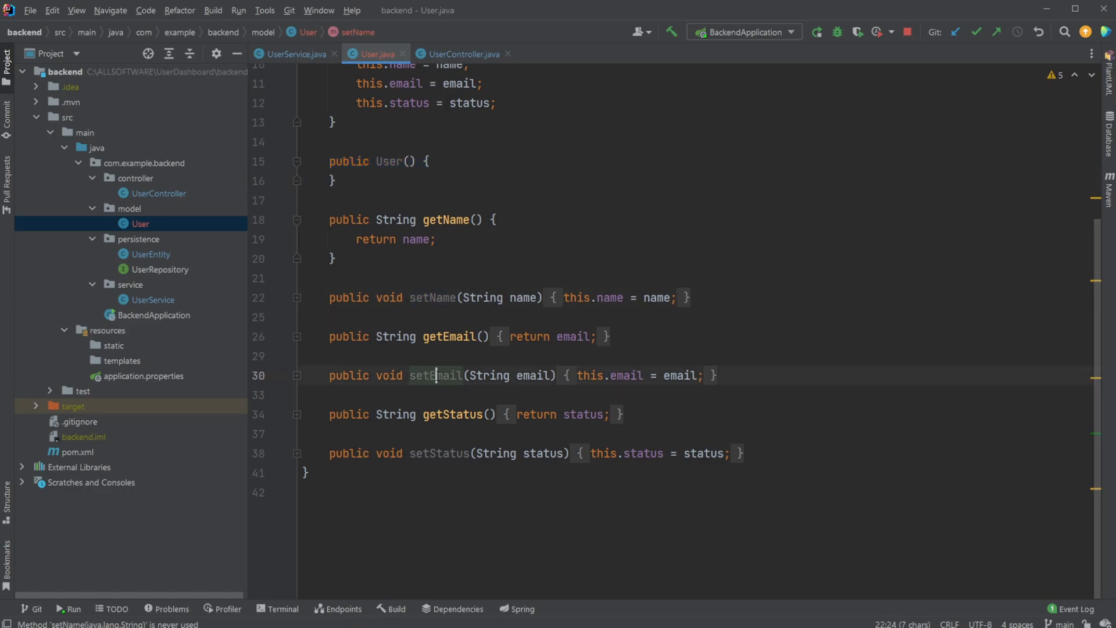
double_click(440, 453)
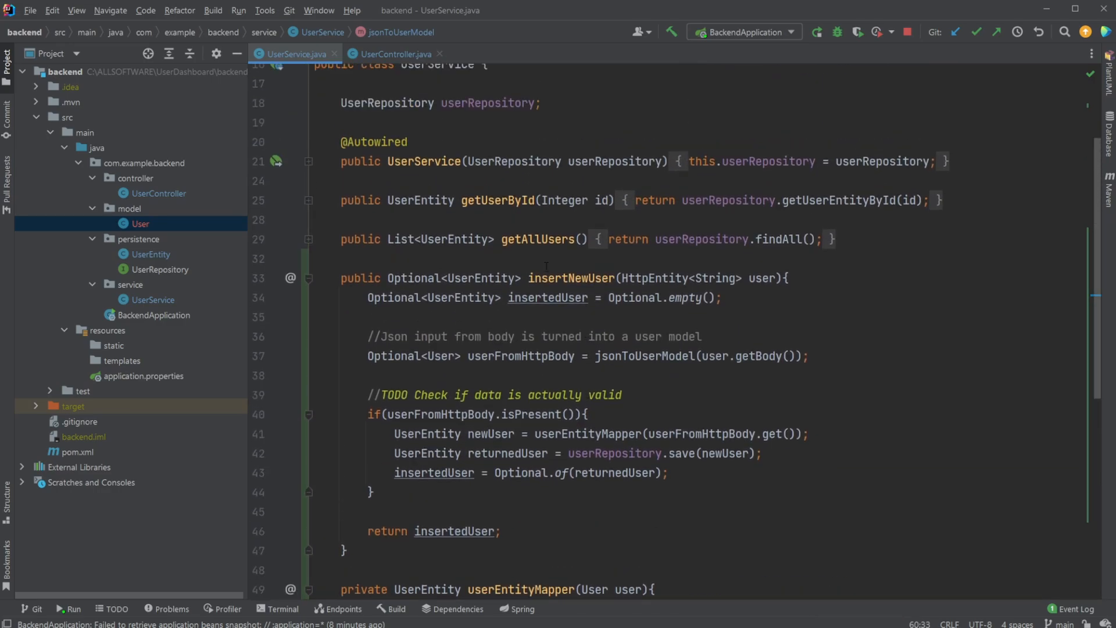
Highlight the UserEntity newUser, its pass to save, and the TODO about validating data
scroll("down", 3)
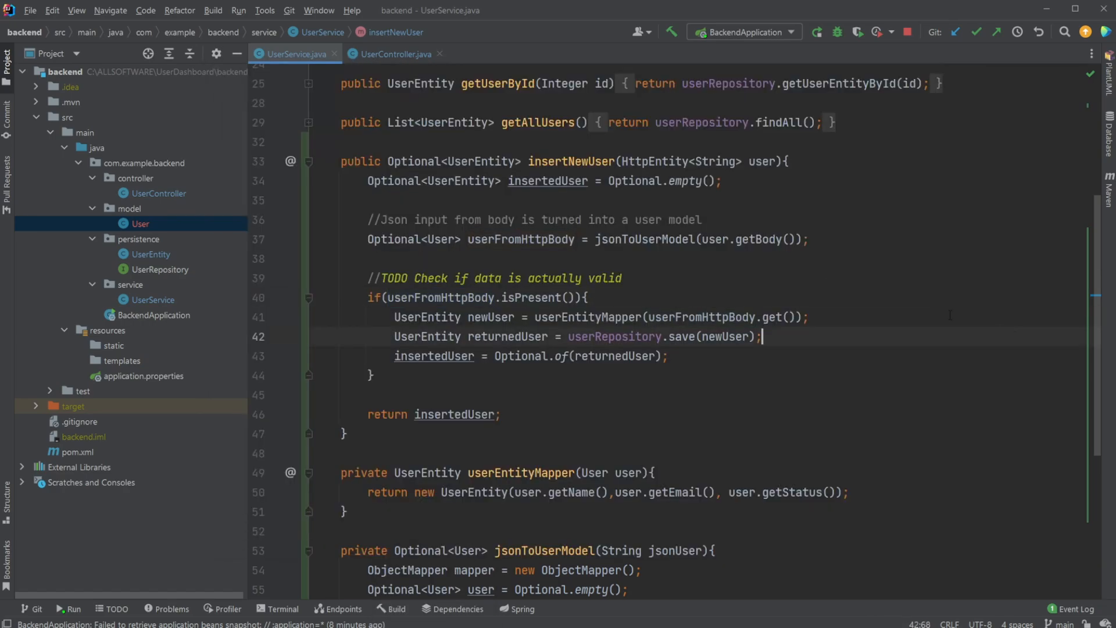
double_click(489, 316)
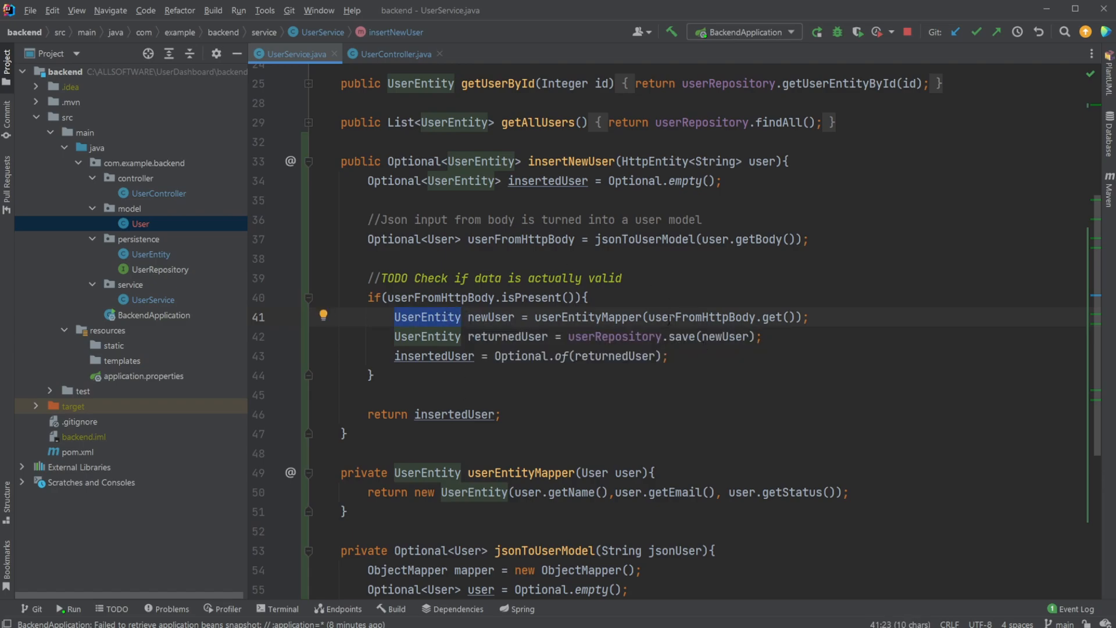
scroll("down", 3)
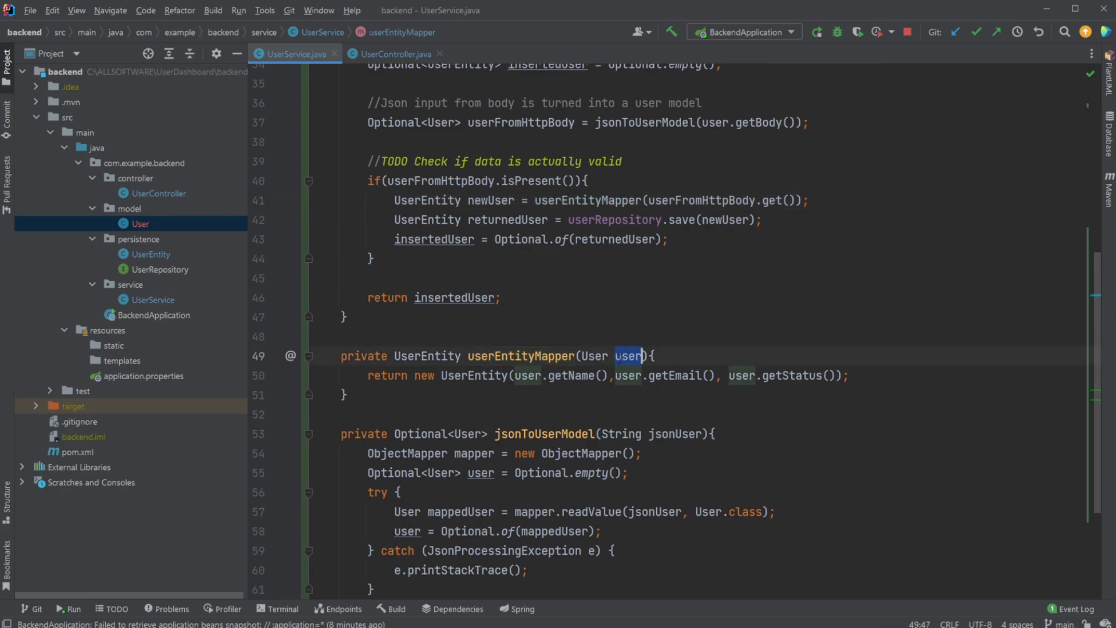
double_click(570, 375)
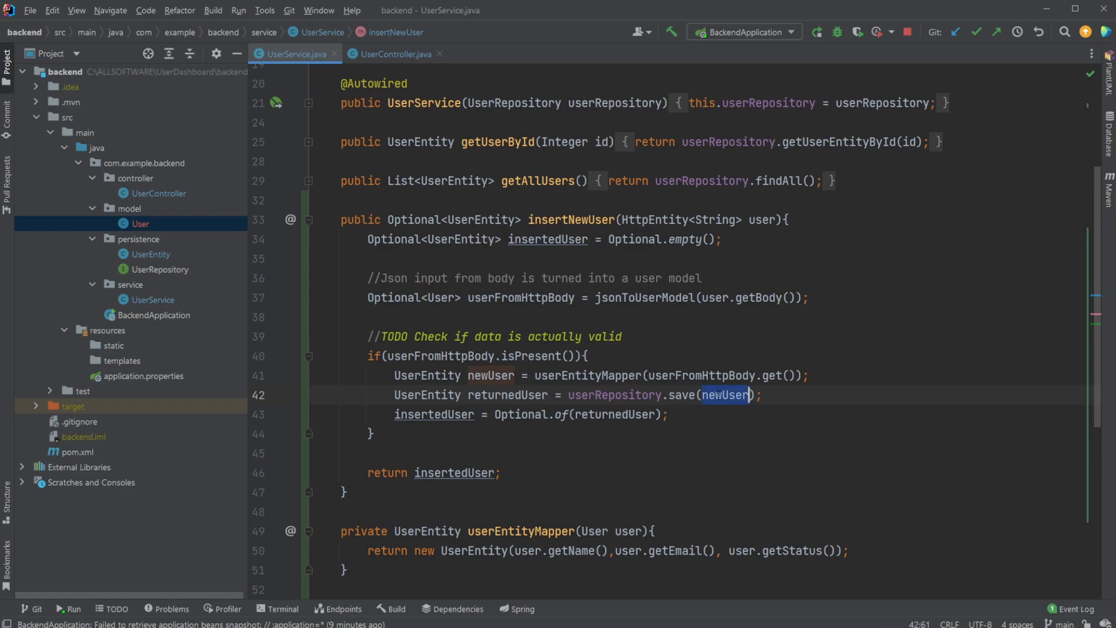
double_click(614, 395)
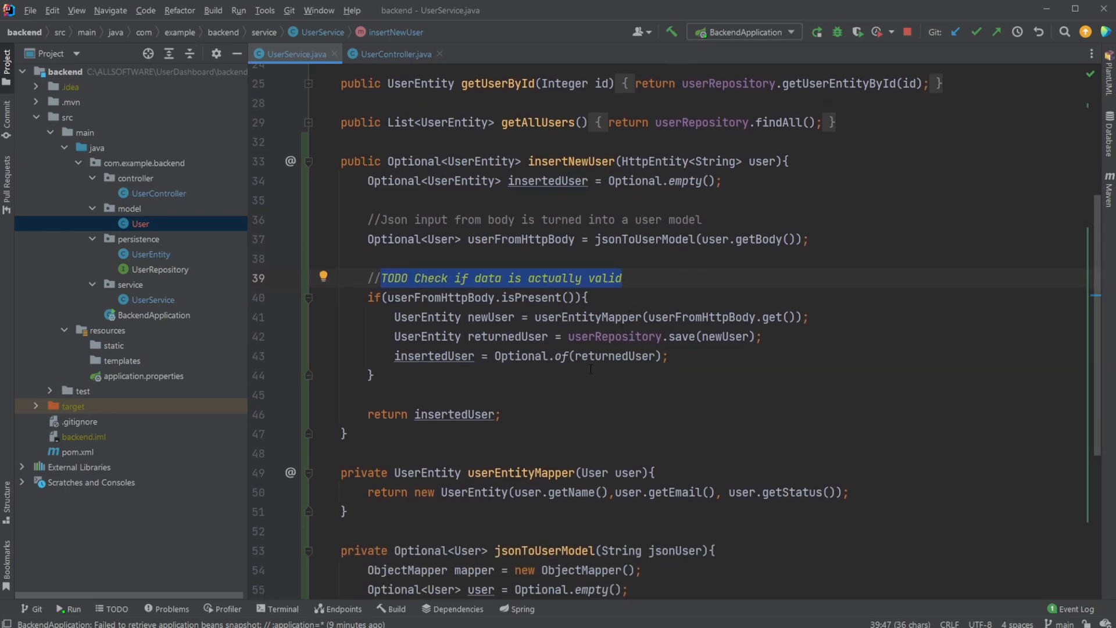
mouse_move(568, 397)
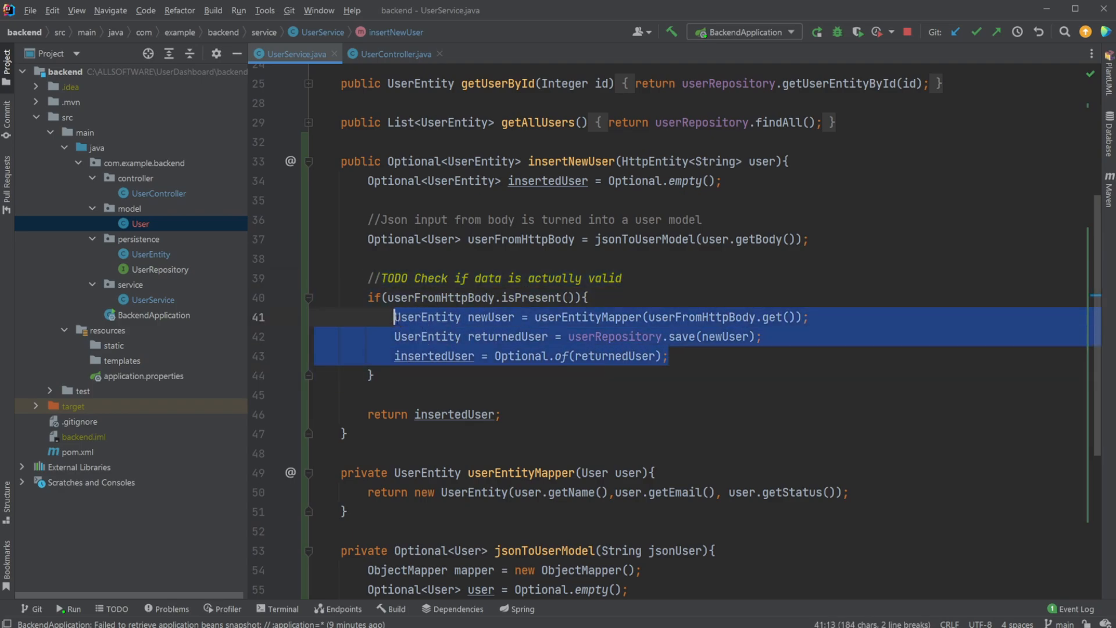
Highlight userRepository saving and the returned insertedUser, then switch to UserController
double_click(614, 337)
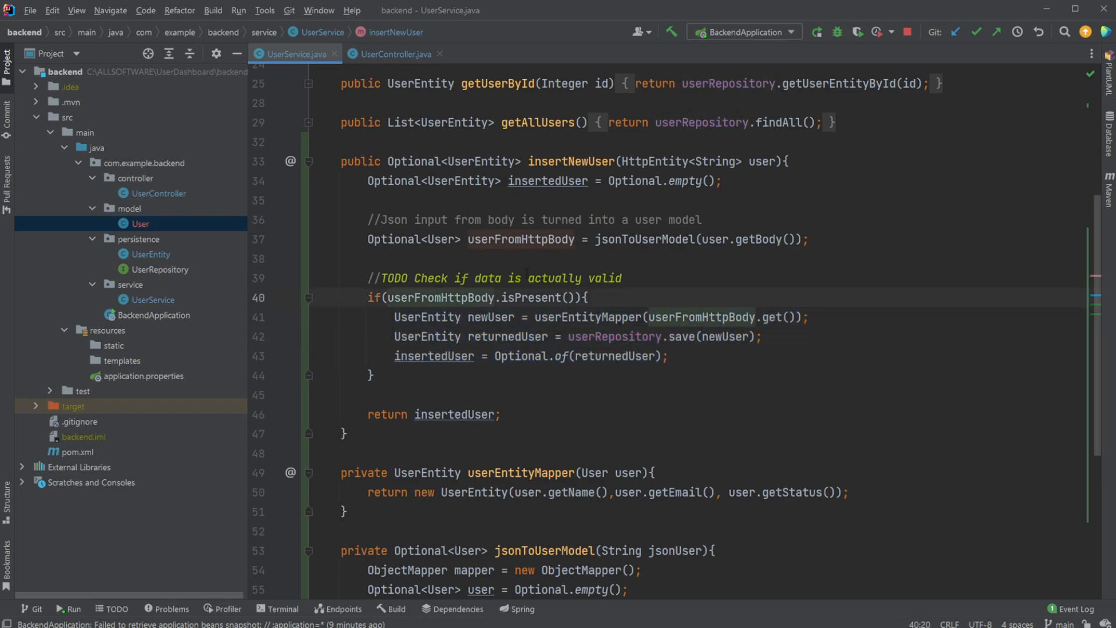
double_click(614, 338)
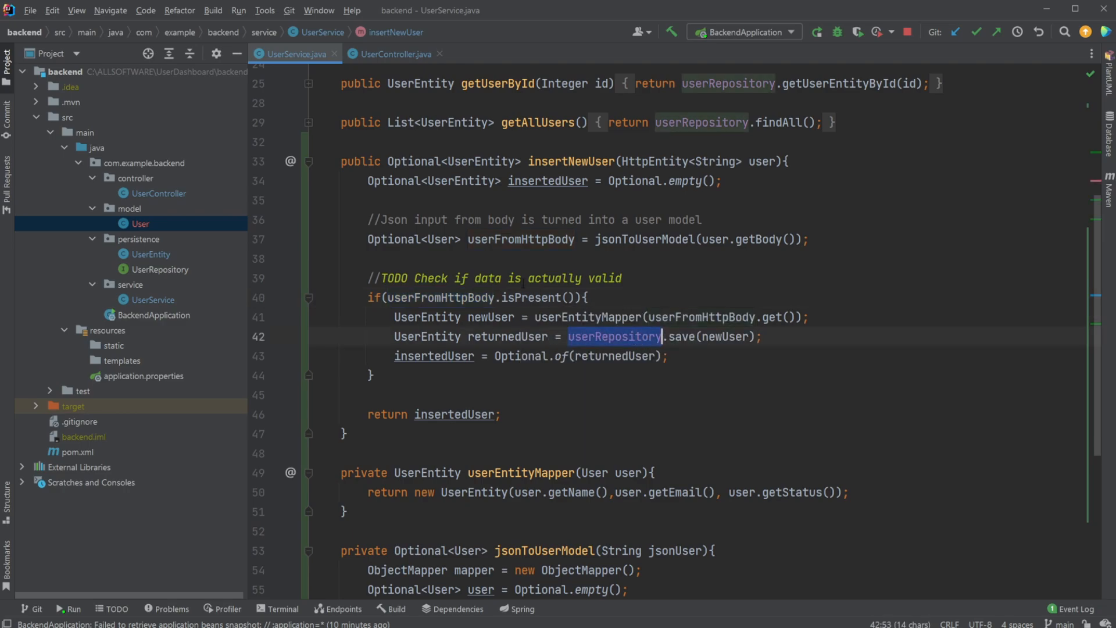
double_click(507, 337)
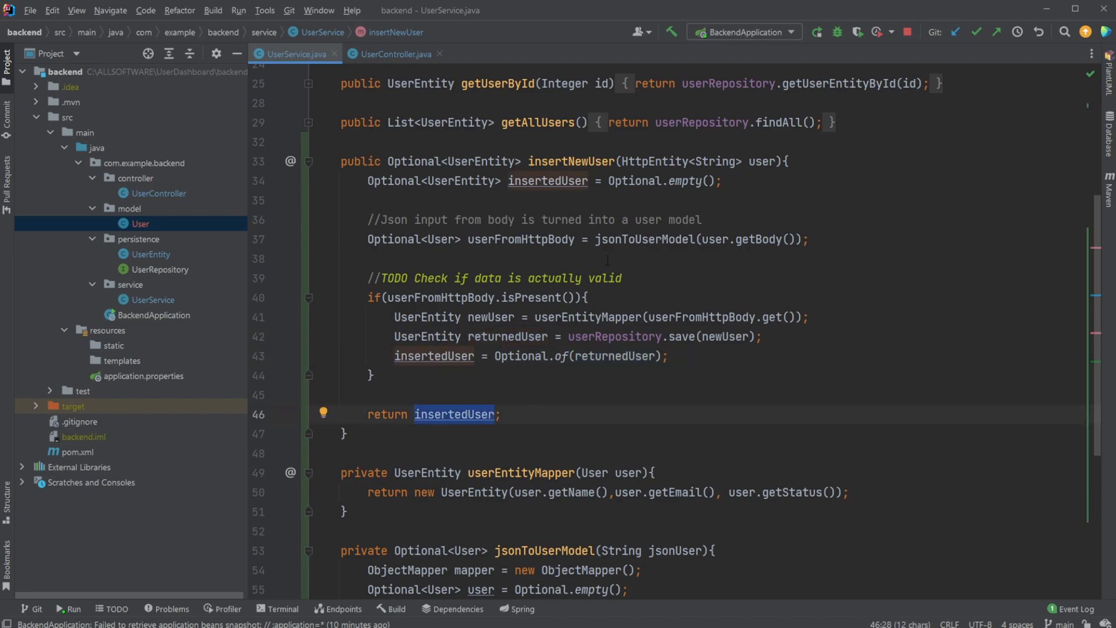
left_click(395, 54)
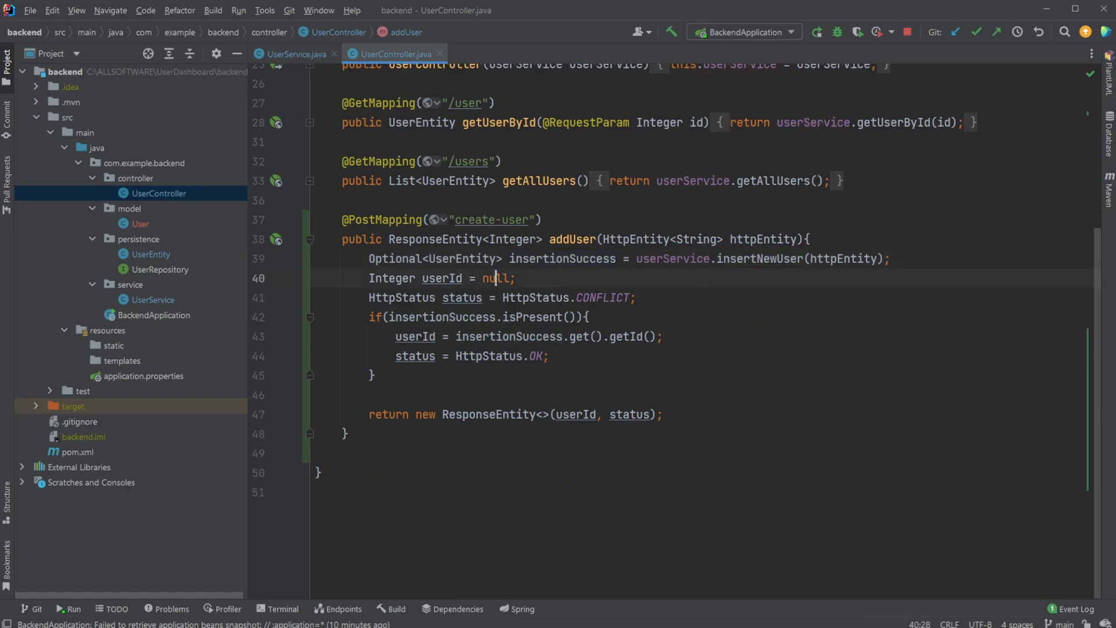
Review the success HttpStatus in addUser, then returnedUser wrapped in Optional.of in UserService
double_click(507, 337)
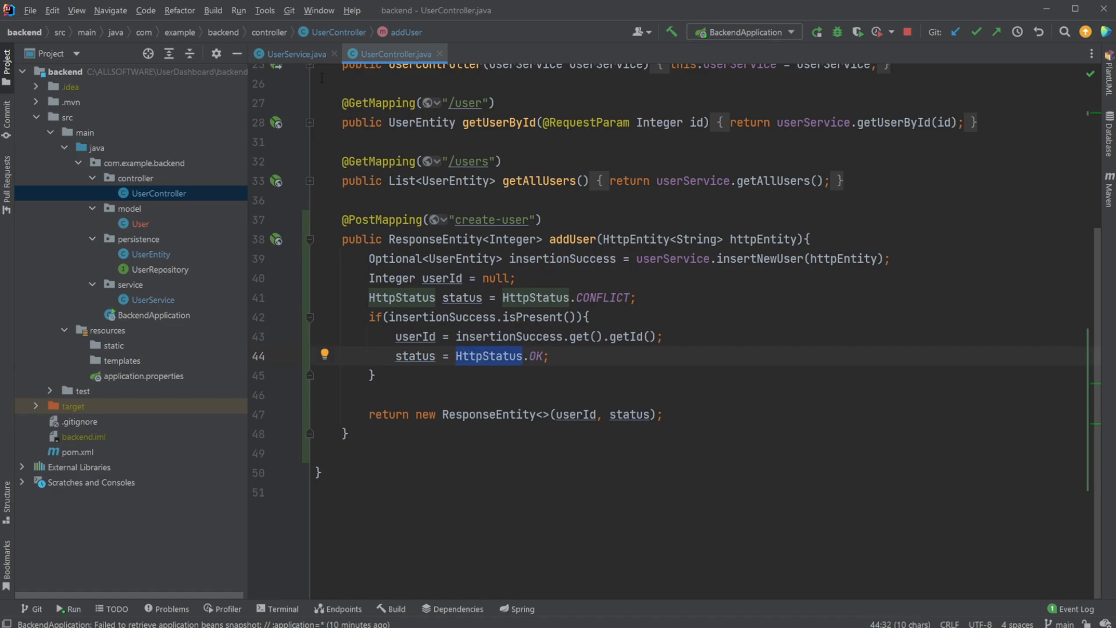
left_click(296, 54)
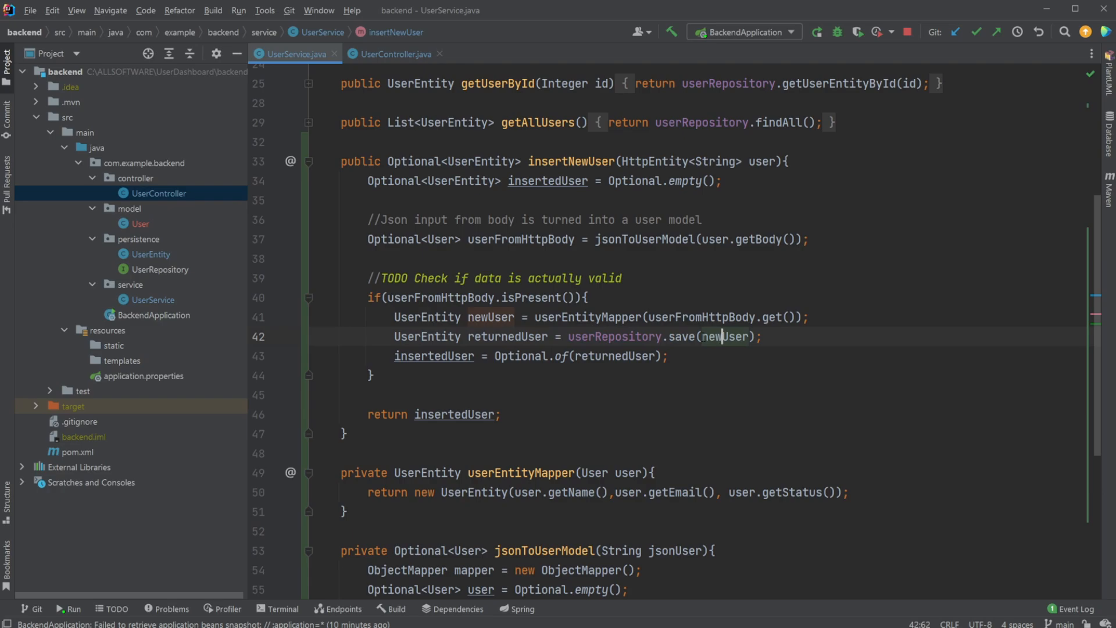
double_click(614, 337)
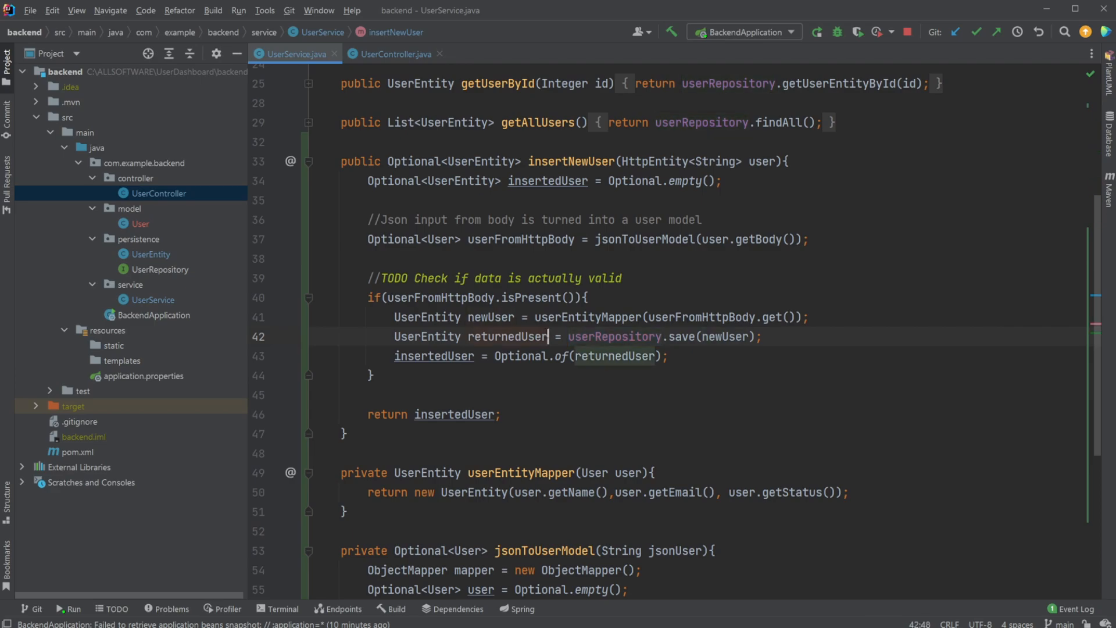
double_click(614, 357)
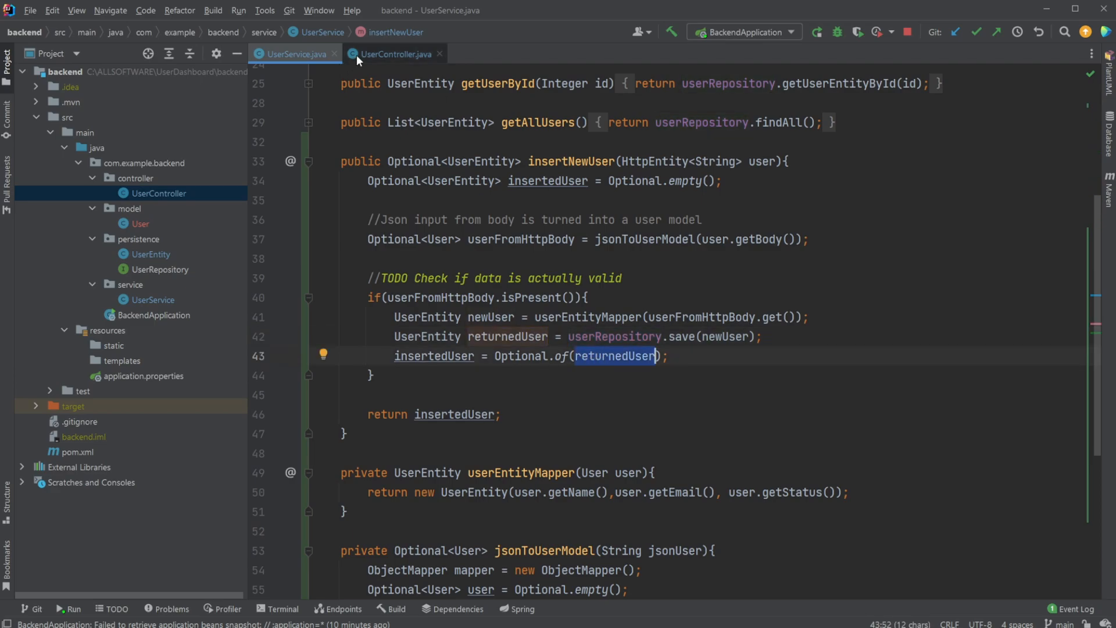
Examine insertionSuccess's id assignment and the isPresent check in UserController
left_click(396, 53)
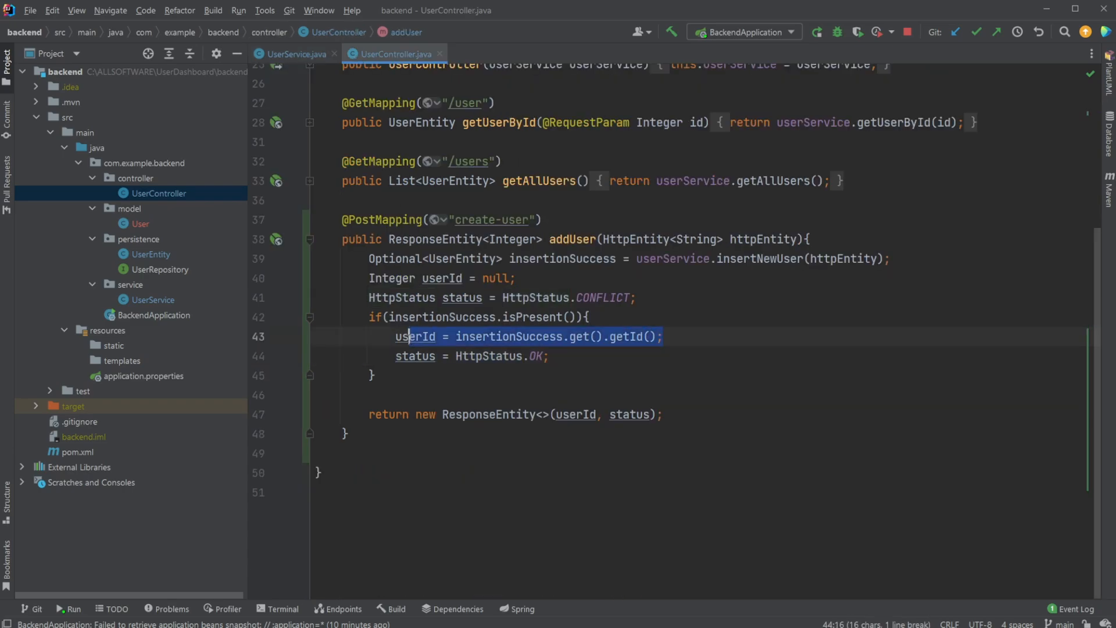
double_click(507, 337)
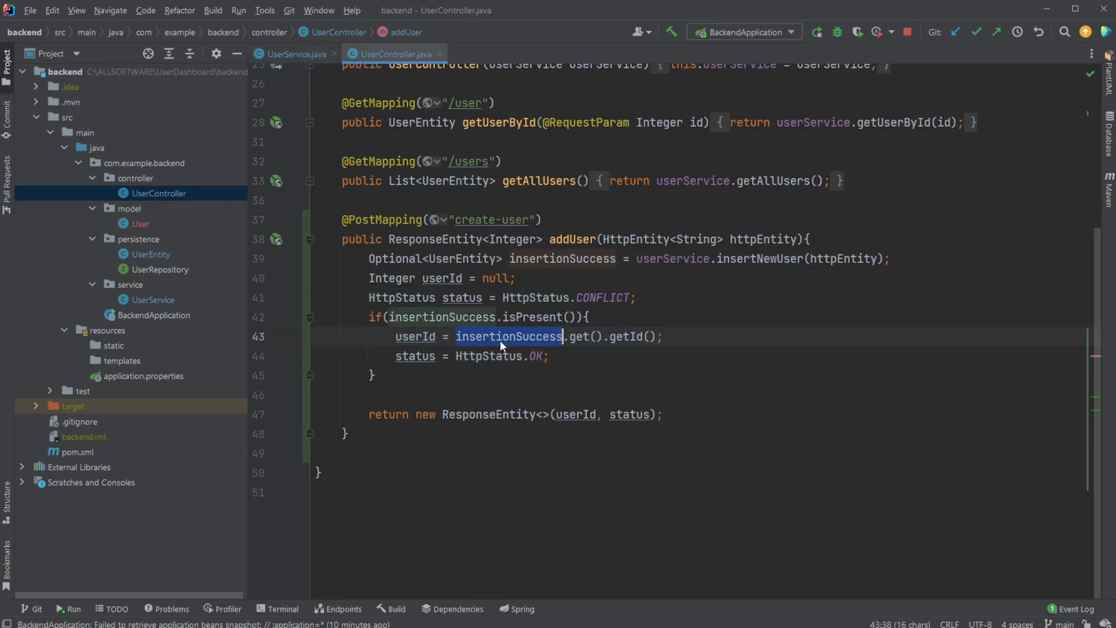
left_click(510, 337)
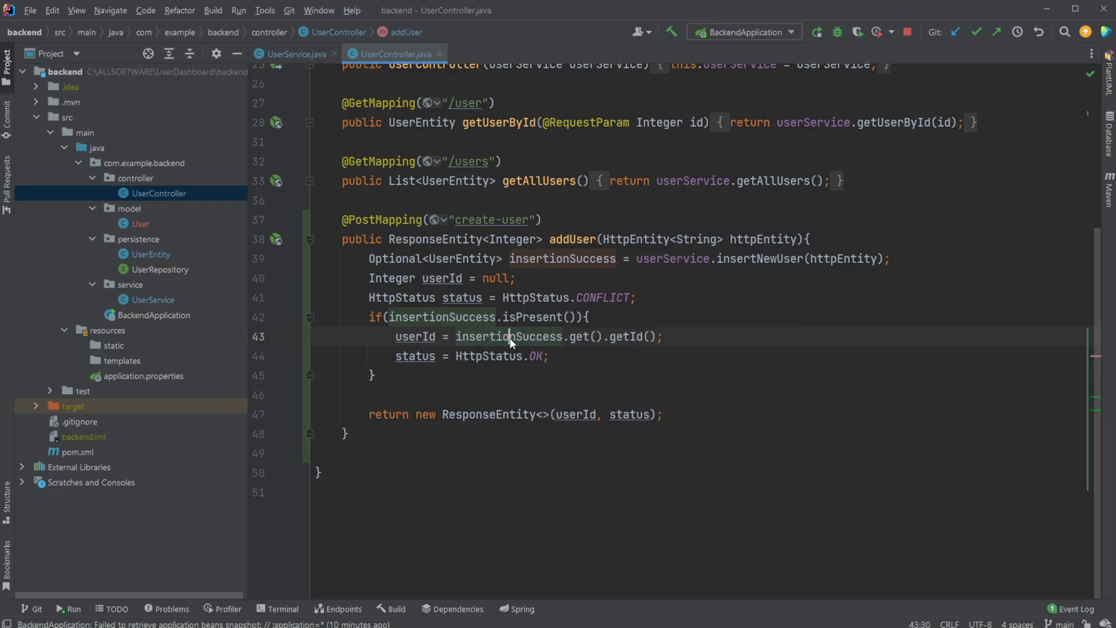
left_click(516, 316)
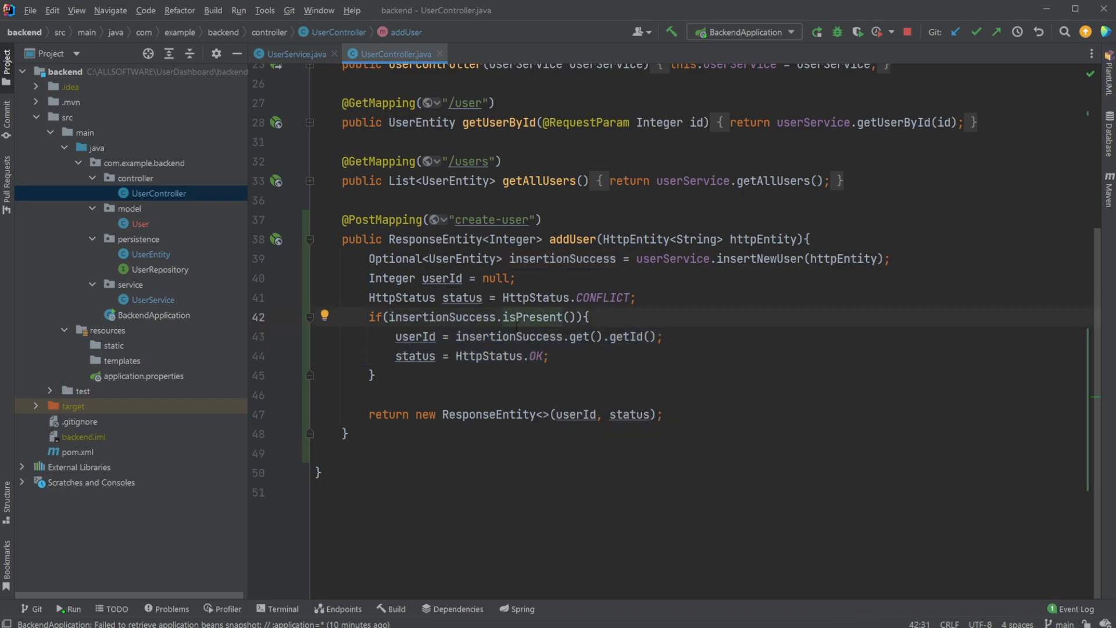
mouse_move(102, 218)
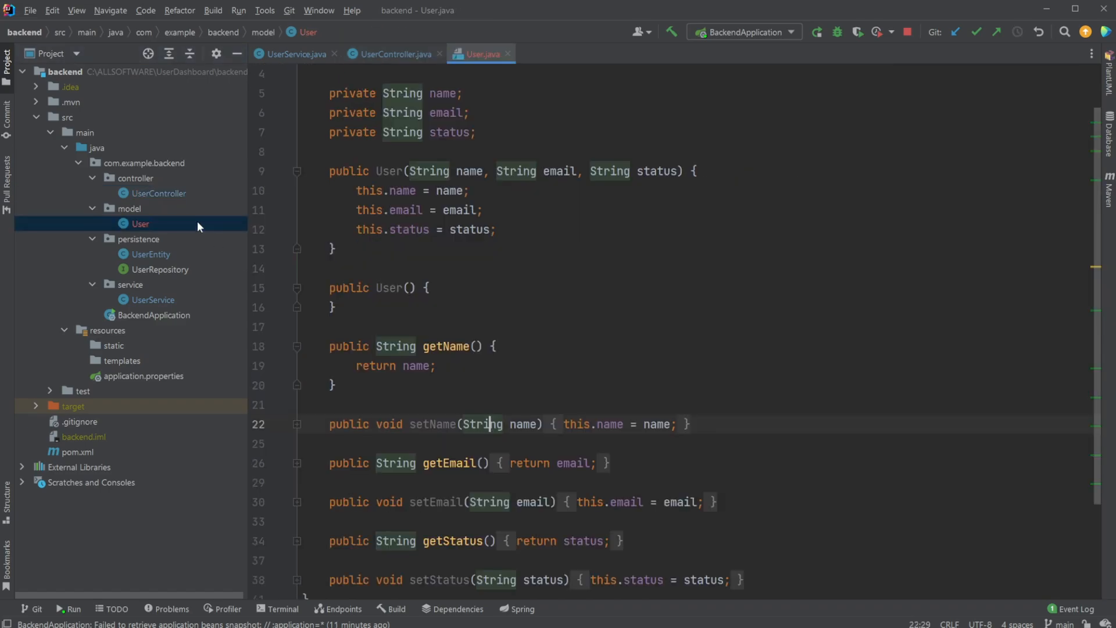
Review the if check on insertionSuccess, then bring up the UserRepository interface
left_click(392, 54)
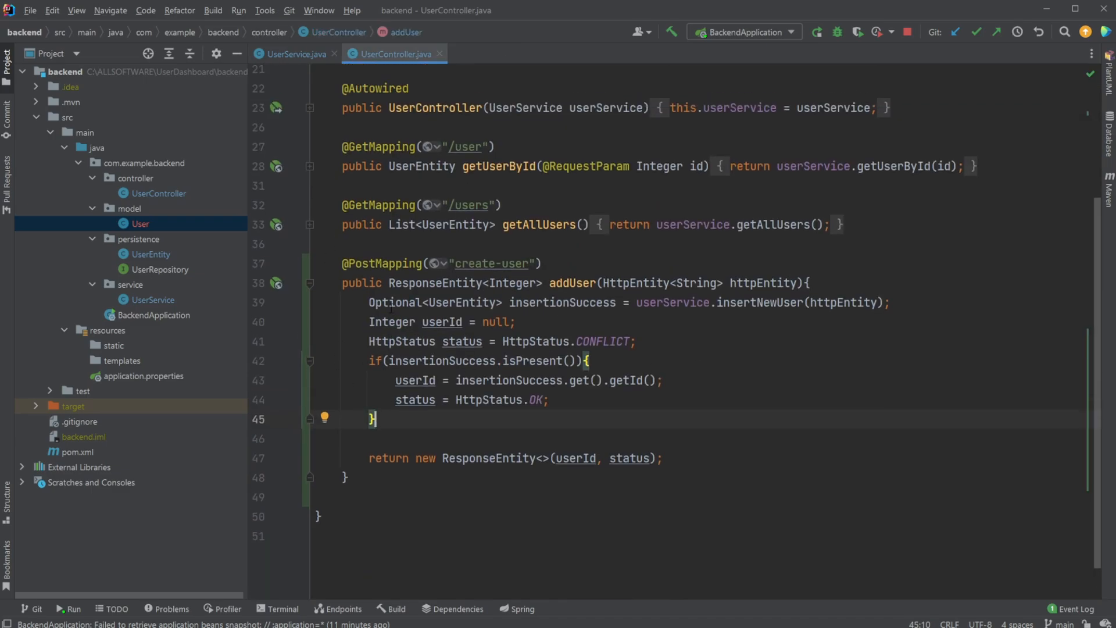
scroll("down", 3)
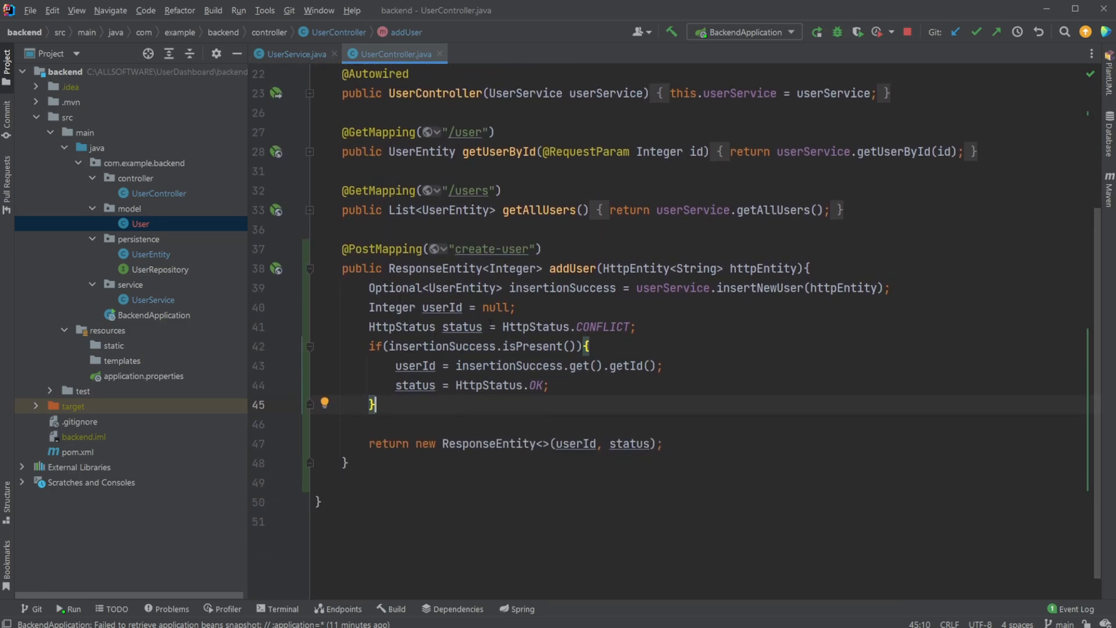
left_click(609, 346)
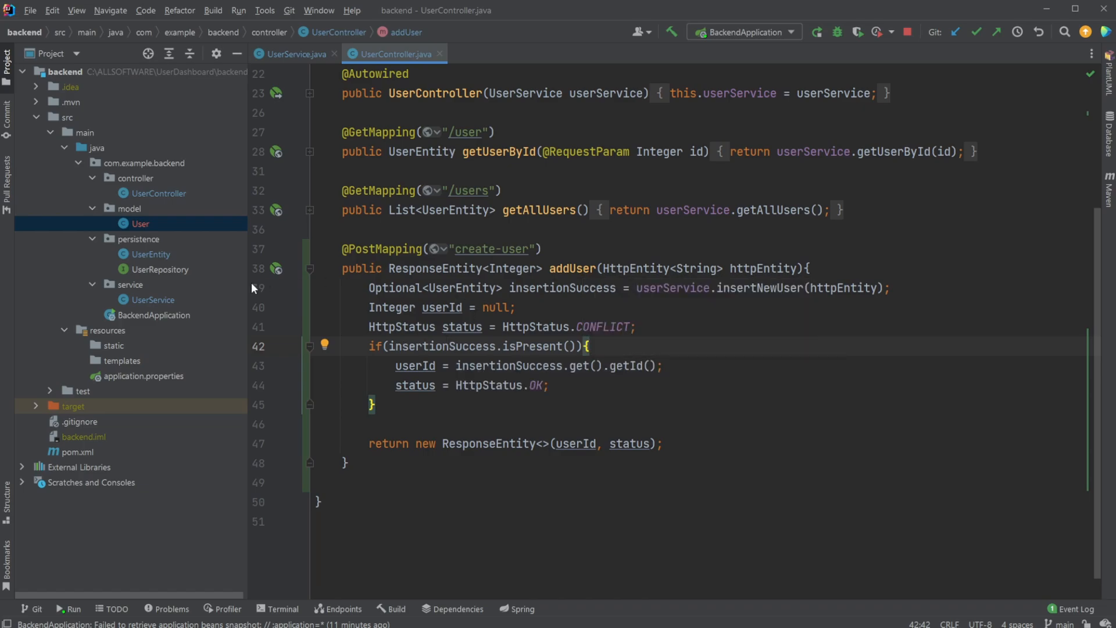
double_click(152, 253)
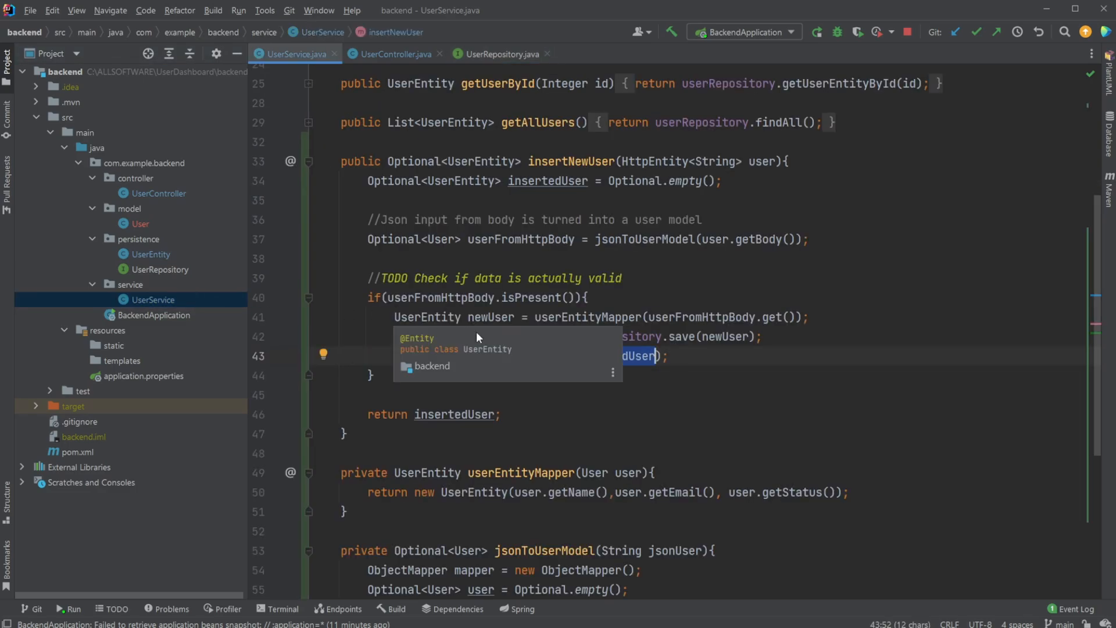
Review UserEntity's generated id, name, email and status fields, then return to Postman
scroll("down", 3)
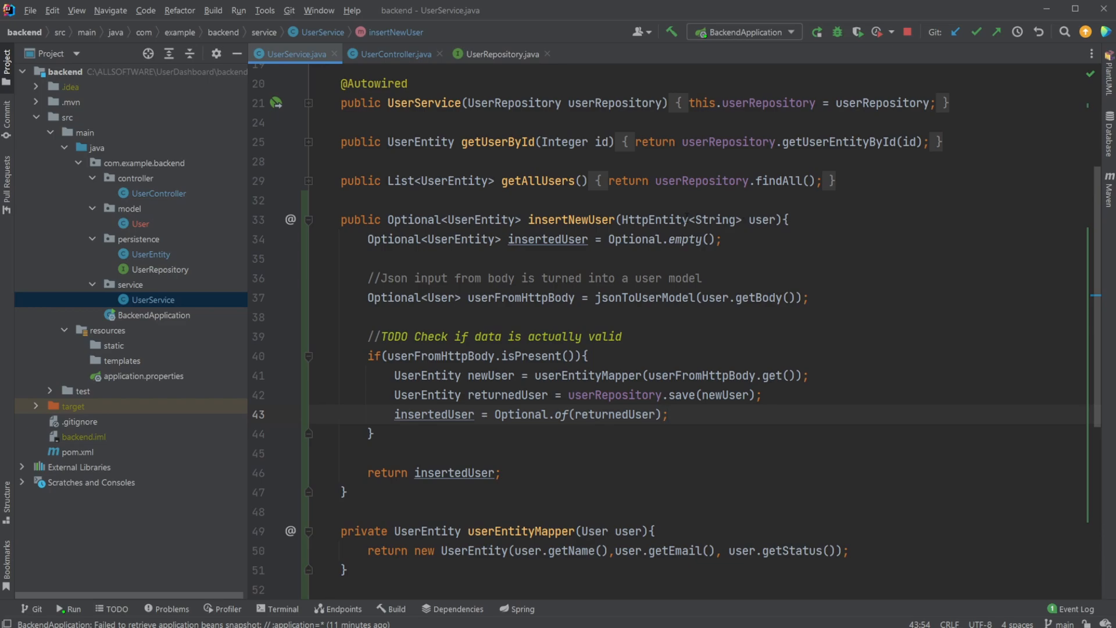
scroll("down", 3)
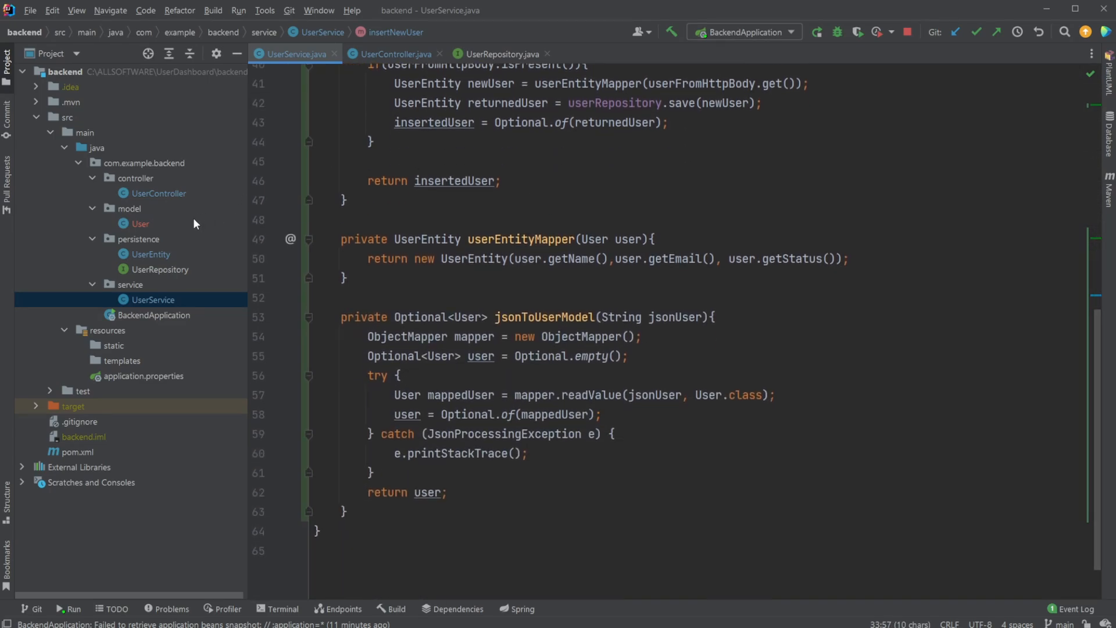
double_click(141, 223)
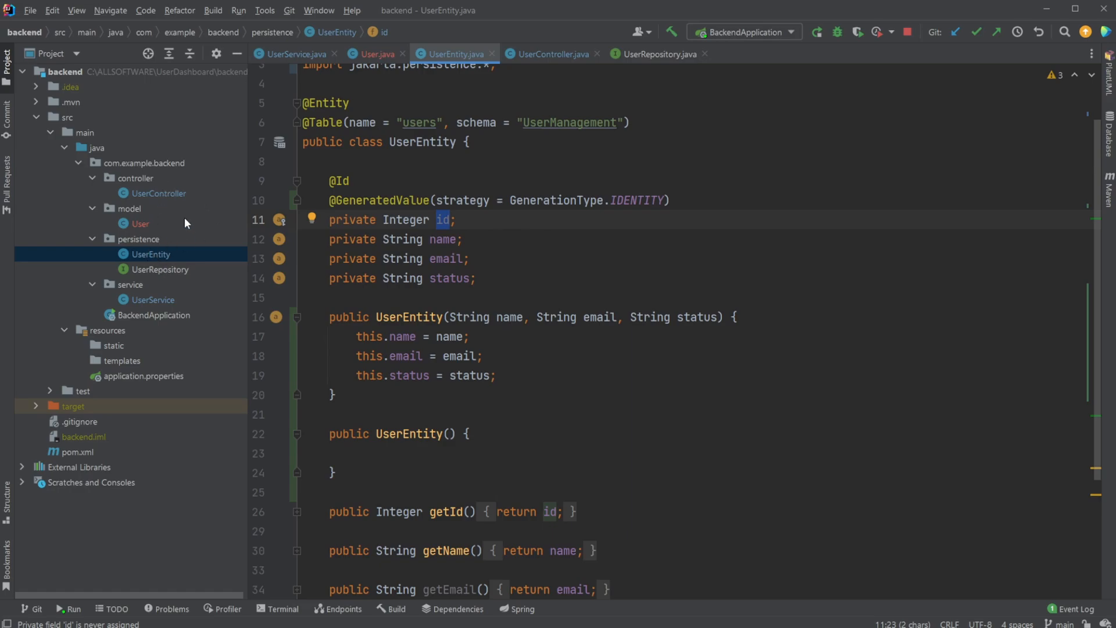
left_click(158, 193)
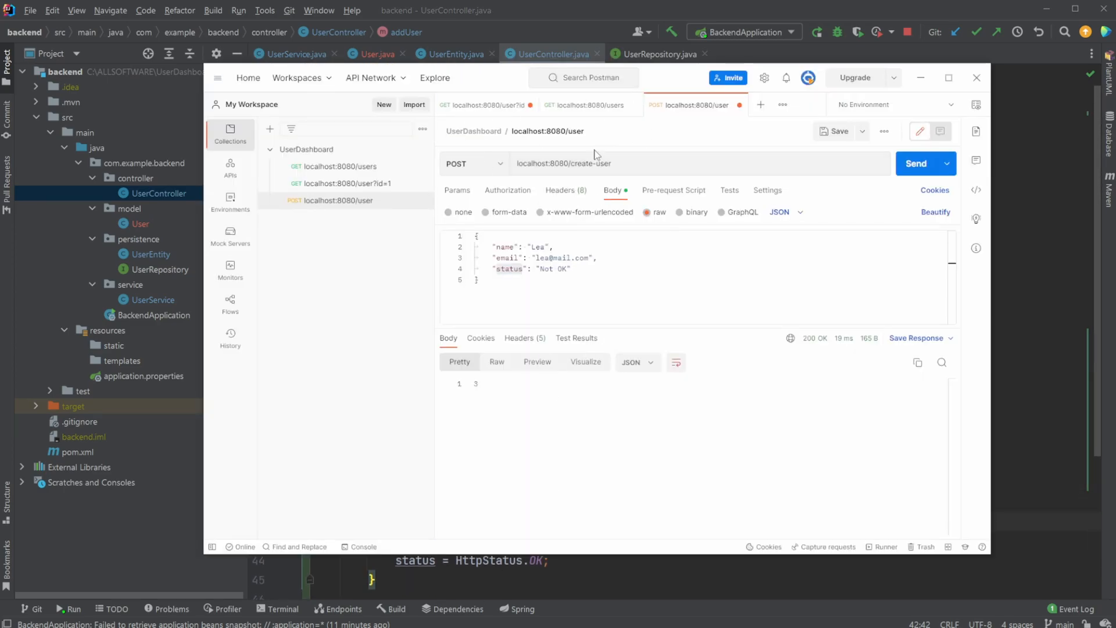
View the GET localhost:8080/users response listing Hans and Lea with id 3
left_click(584, 105)
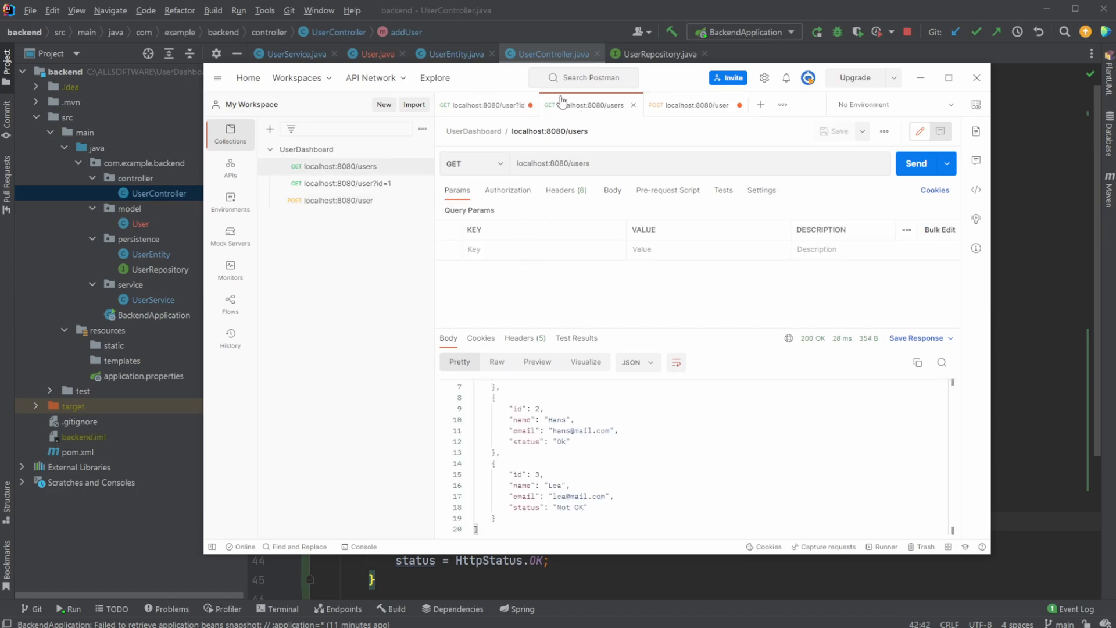
left_click(697, 105)
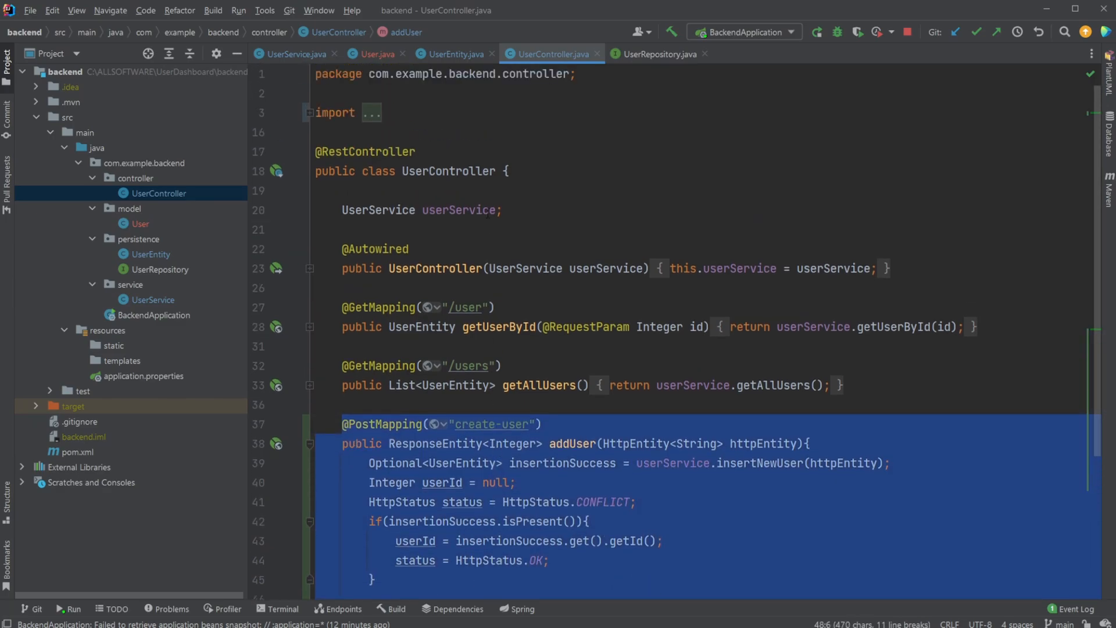
mouse_move(467, 154)
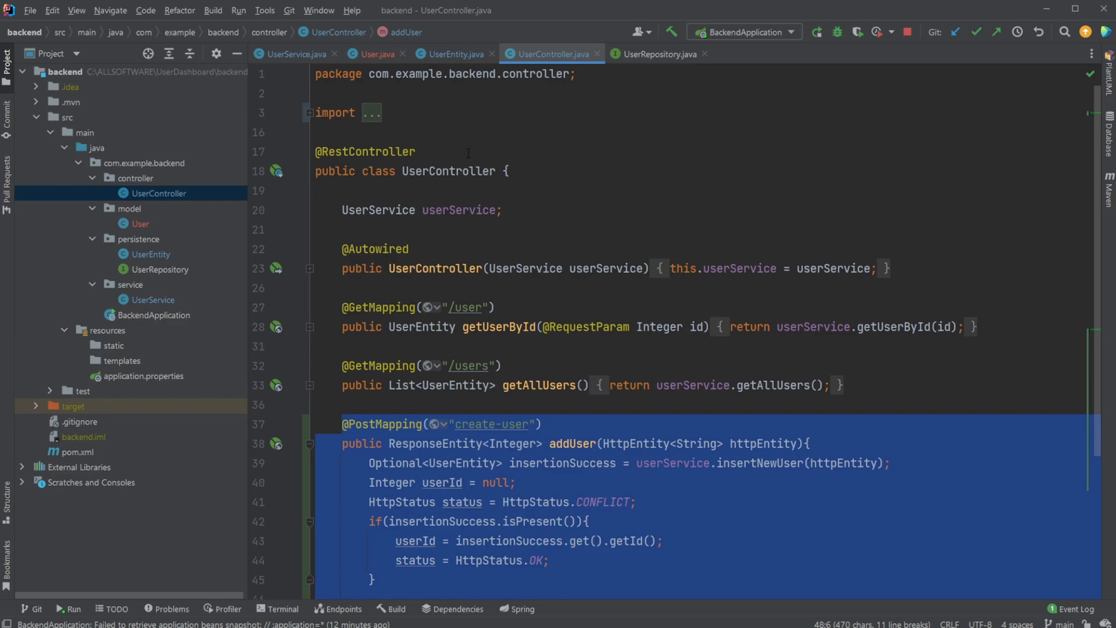